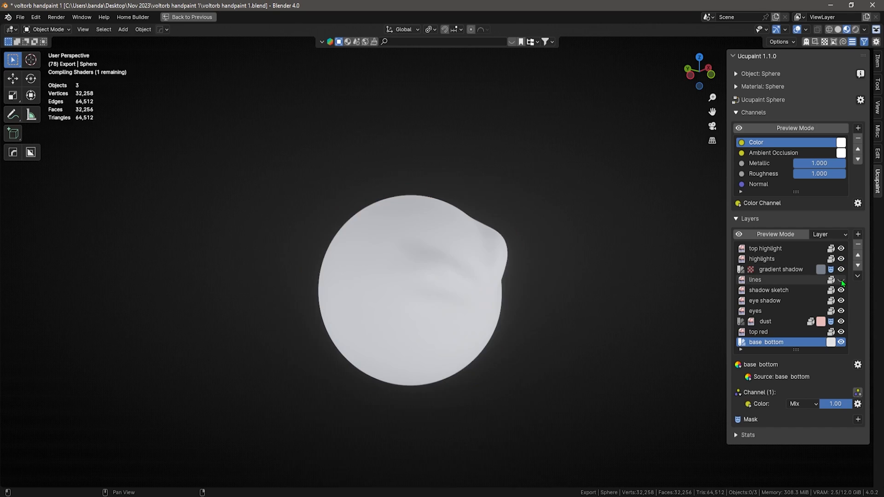
Re-enable the hidden paint, eye shadow and dust layers in the Ucupaint Layers list.
click(840, 290)
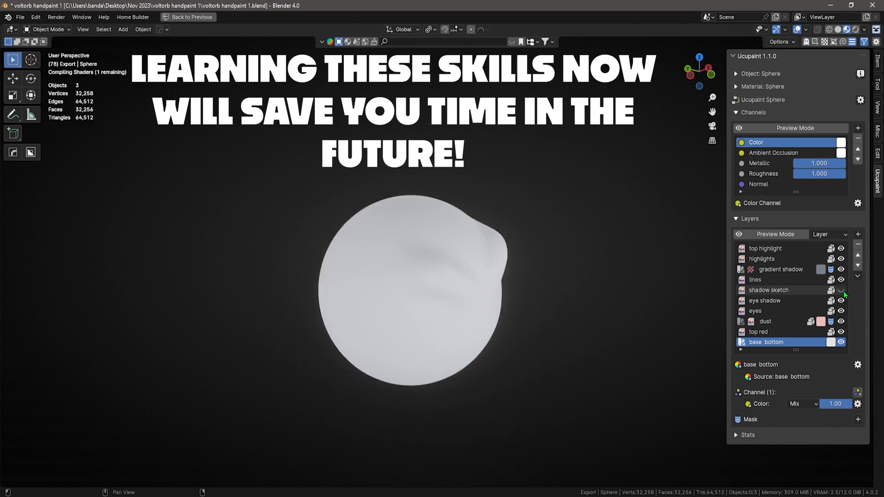
click(840, 290)
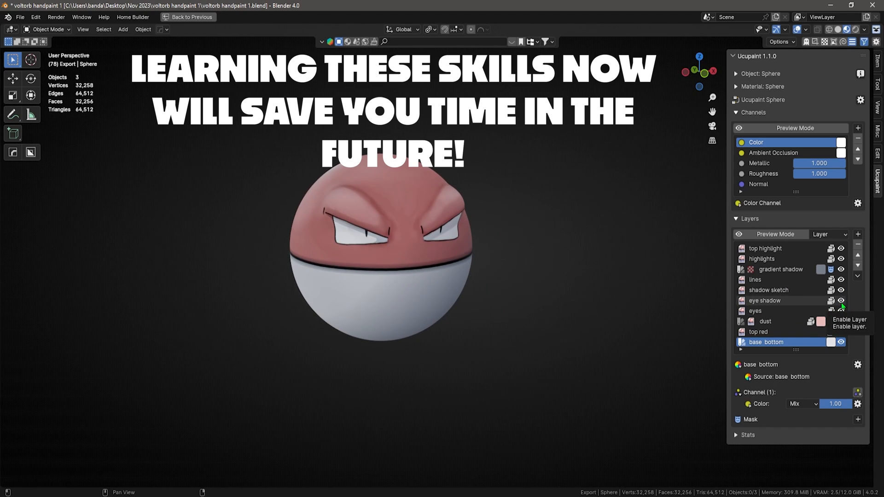
click(841, 310)
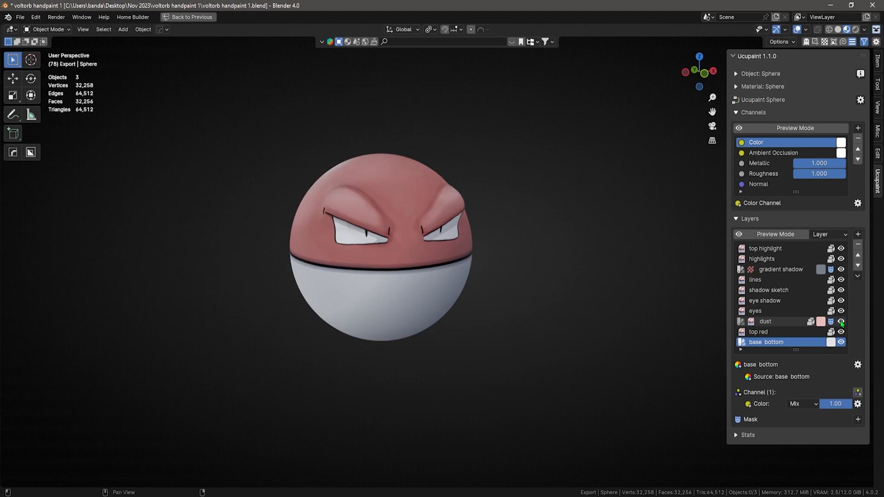
click(840, 331)
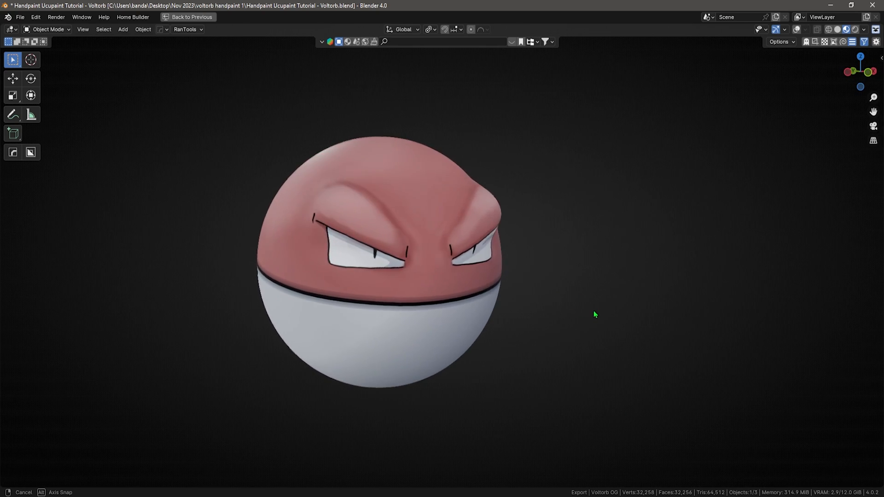
Install and enable the Ucupaint add-on from ucupaint-1.1.0.zip via Preferences.
click(35, 16)
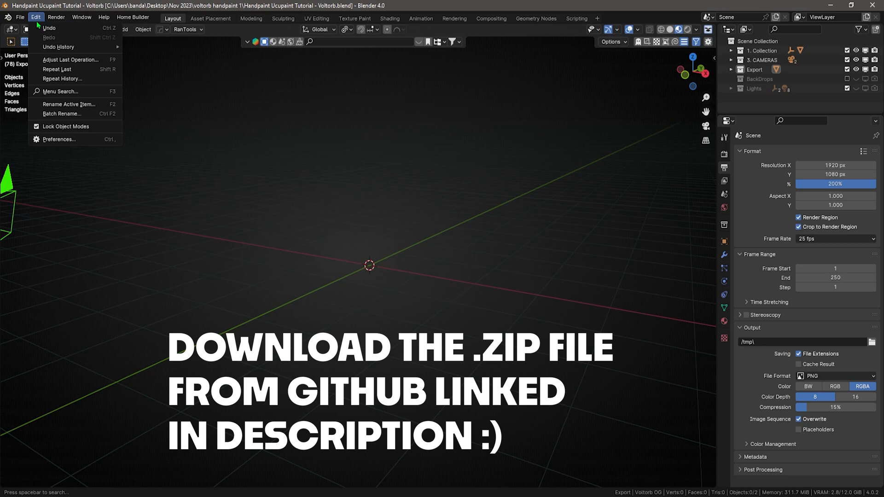
click(59, 139)
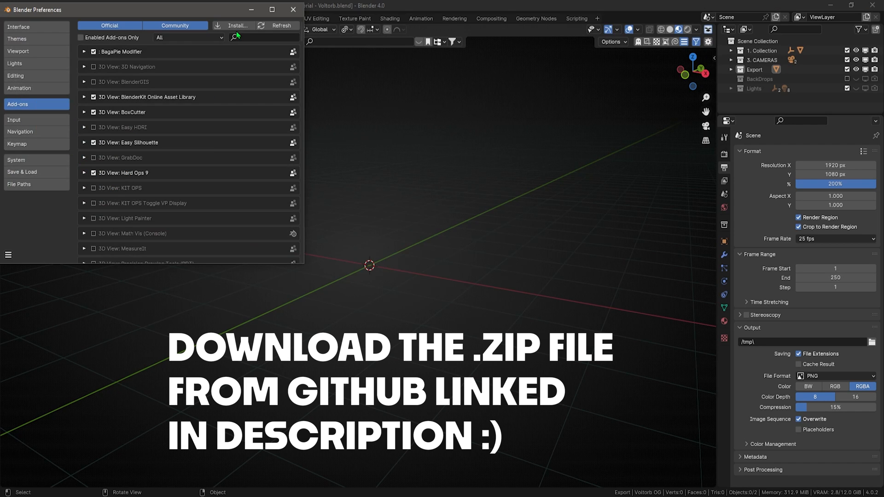
click(233, 26)
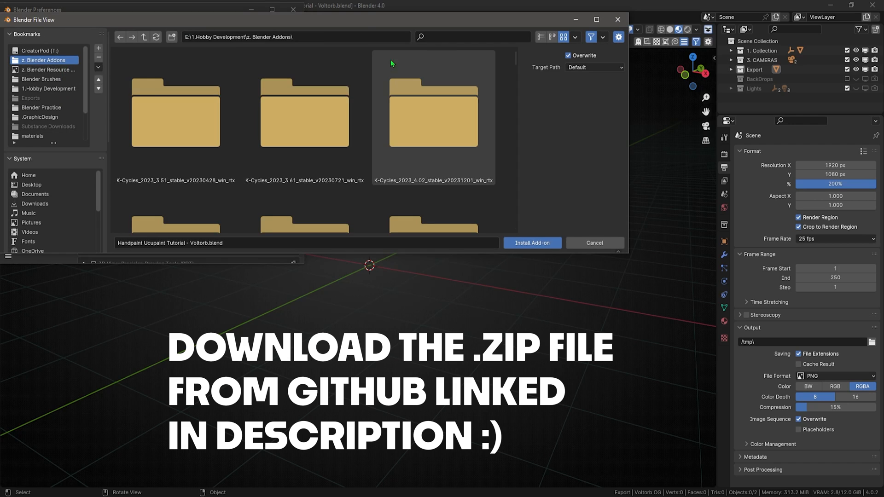
text(ucupaint)
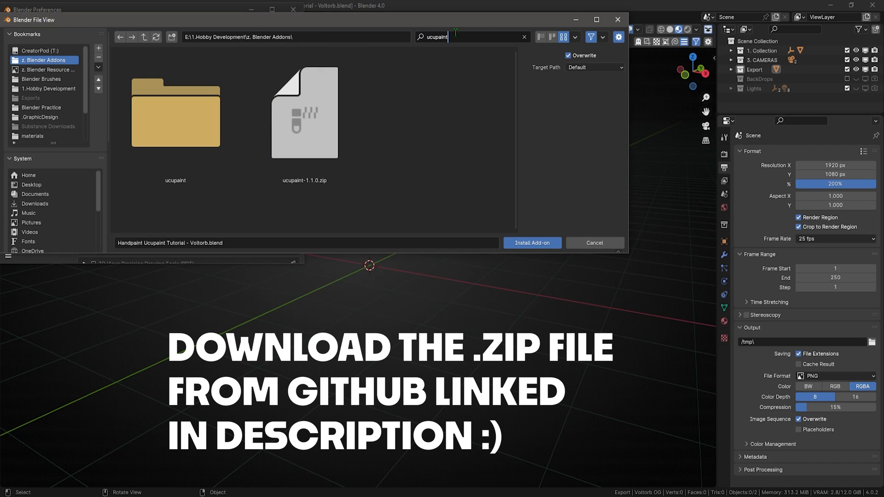
click(303, 113)
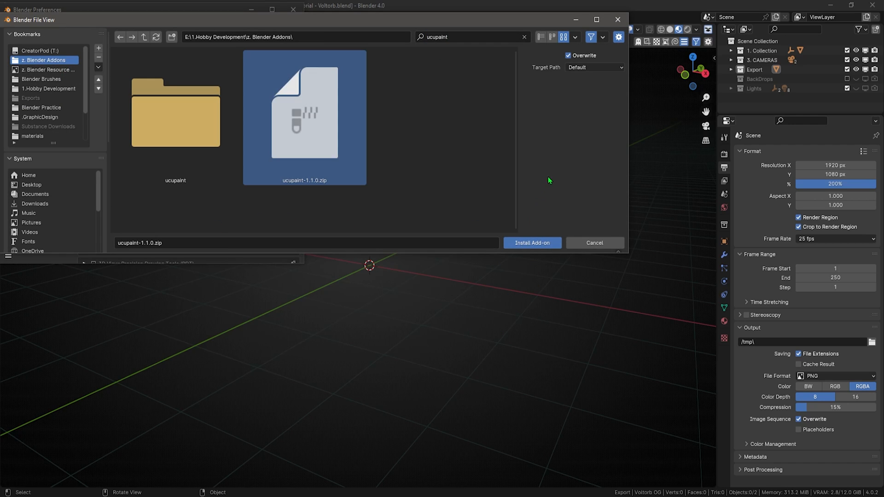
click(530, 243)
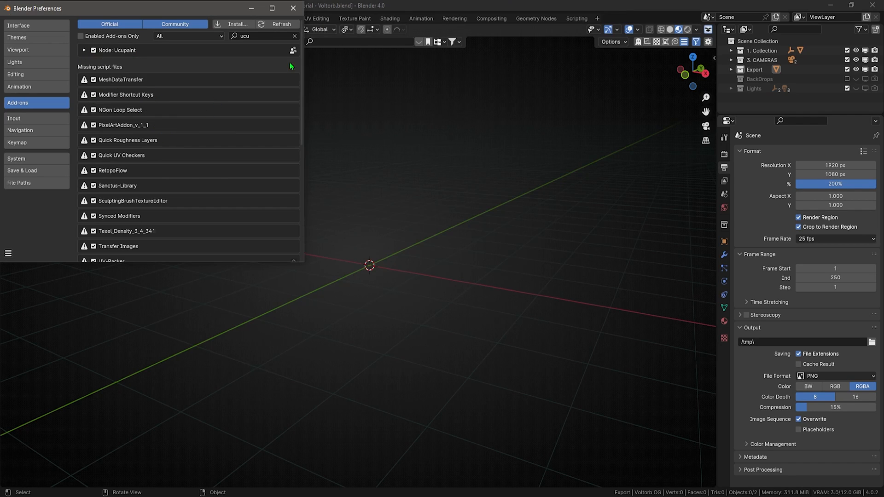
click(293, 9)
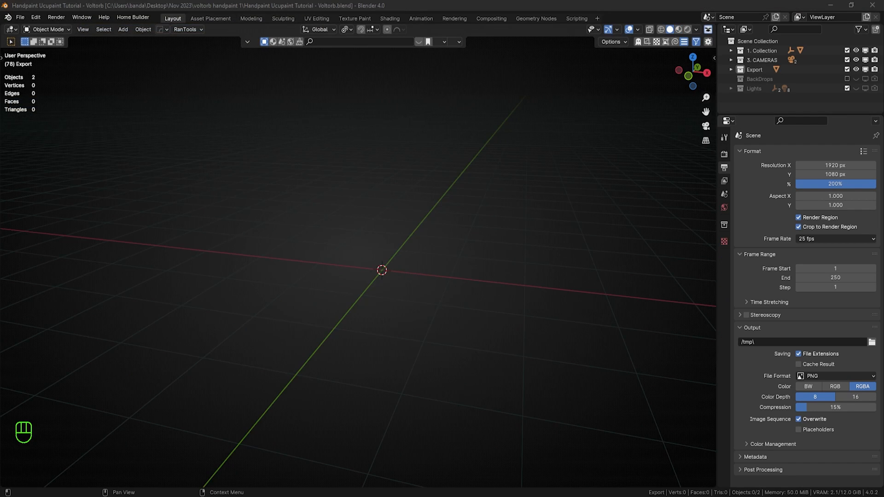
mouse_move(442, 326)
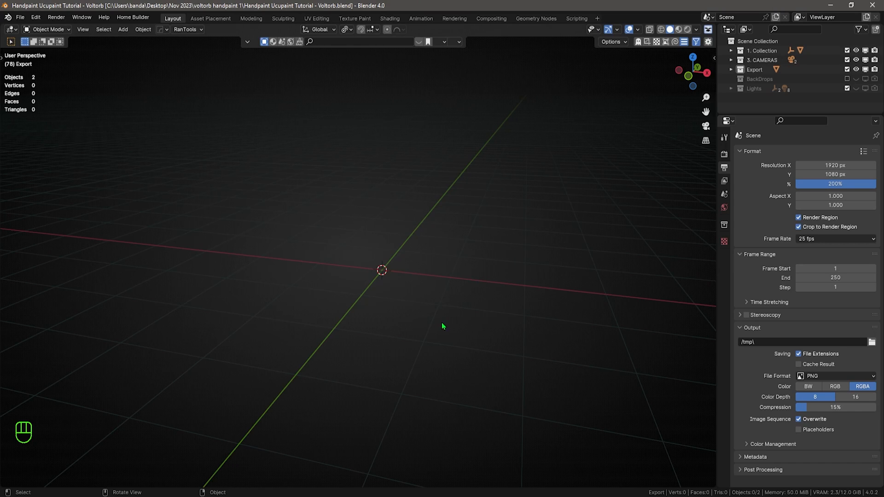
Add a UV sphere, apply a 3-level Subdivision modifier, and enter Edit Mode.
key(shift+a)
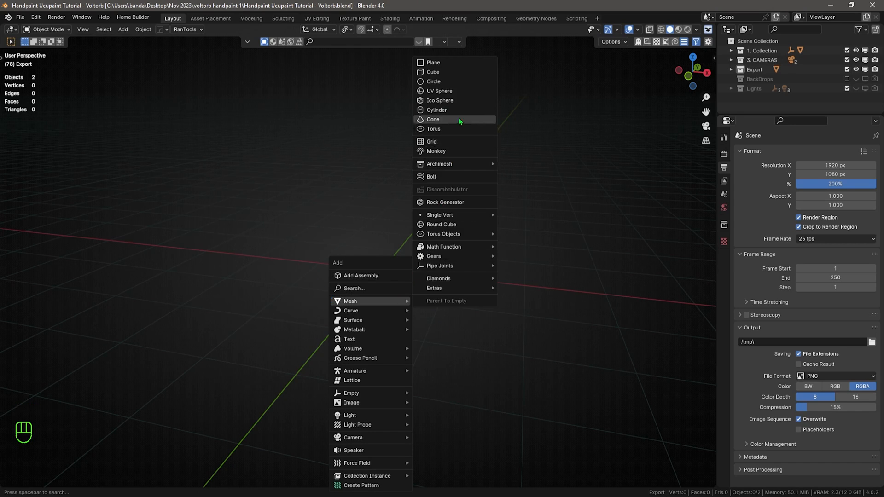
click(439, 91)
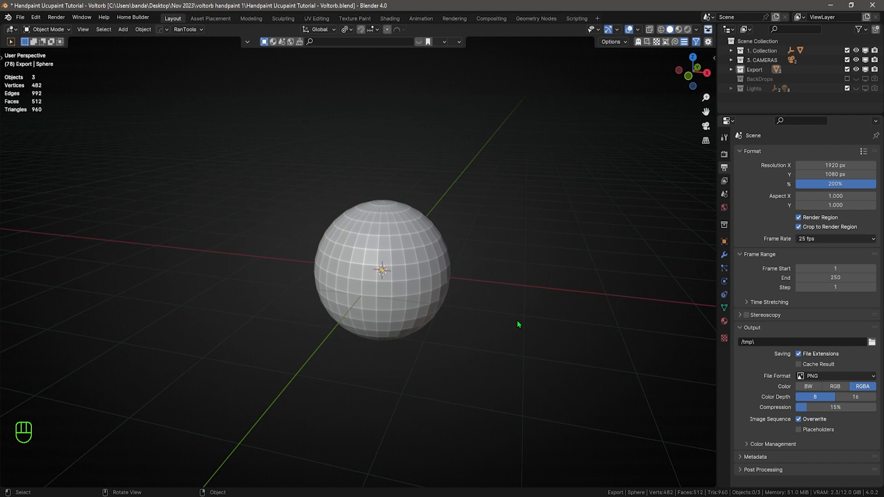
click(383, 270)
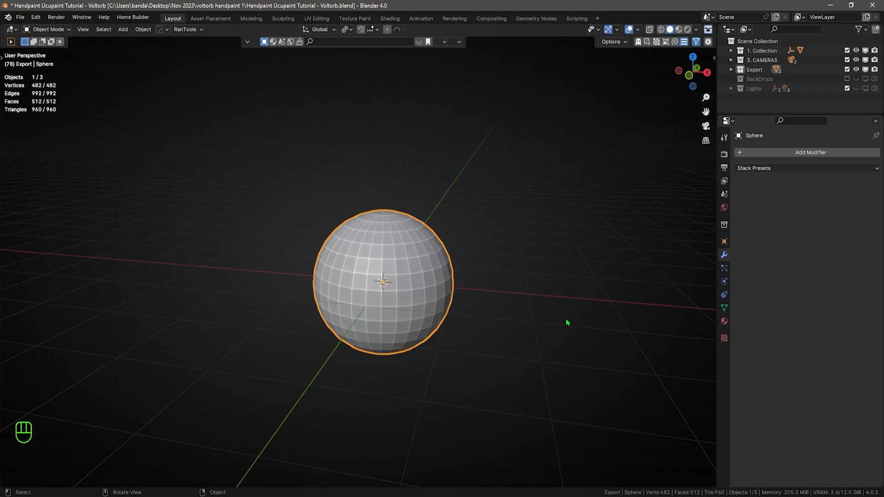
key(ctrl+3)
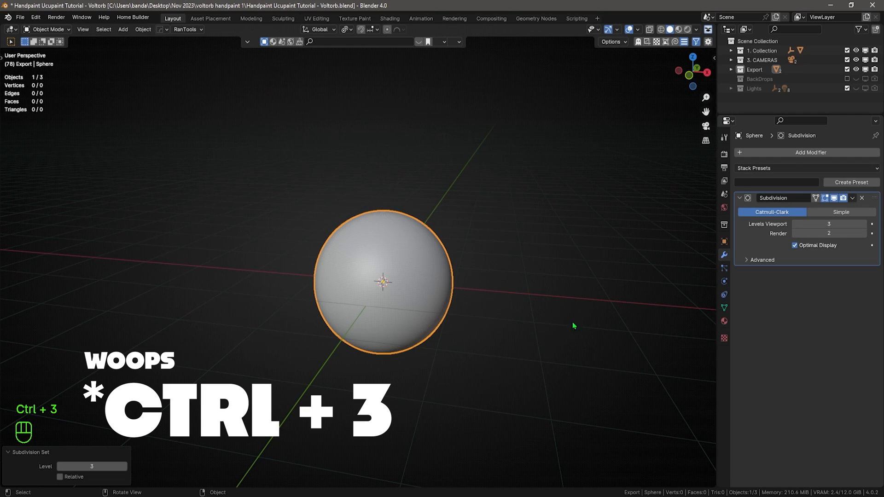
mouse_move(504, 310)
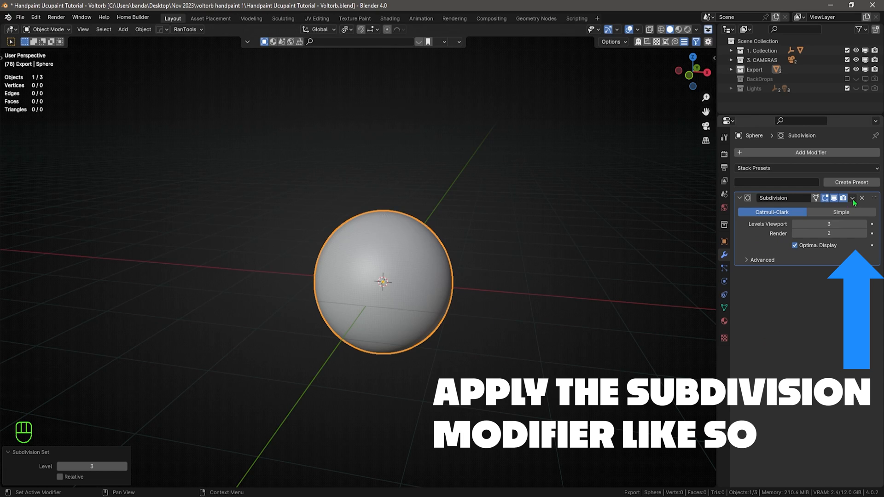
click(853, 198)
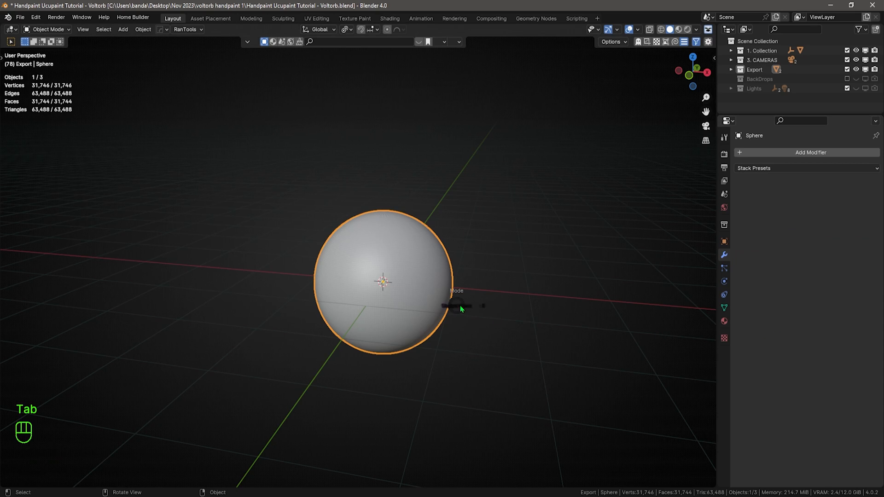
key(Tab)
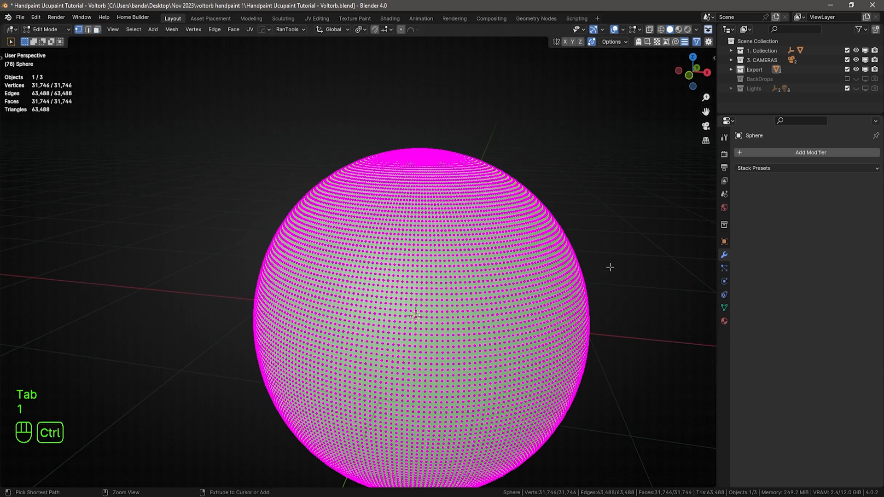
Switch the sphere into Sculpt Mode from the mode pie and select the Draw brush.
key(Tab)
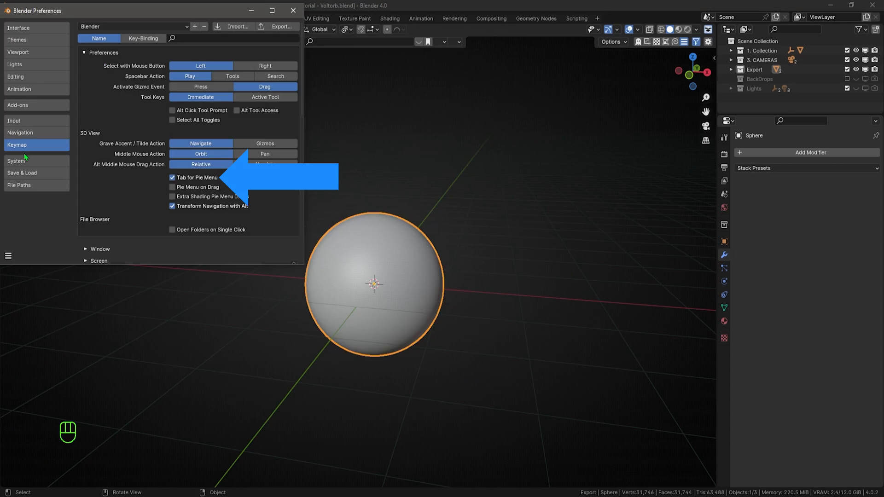
key(Tab)
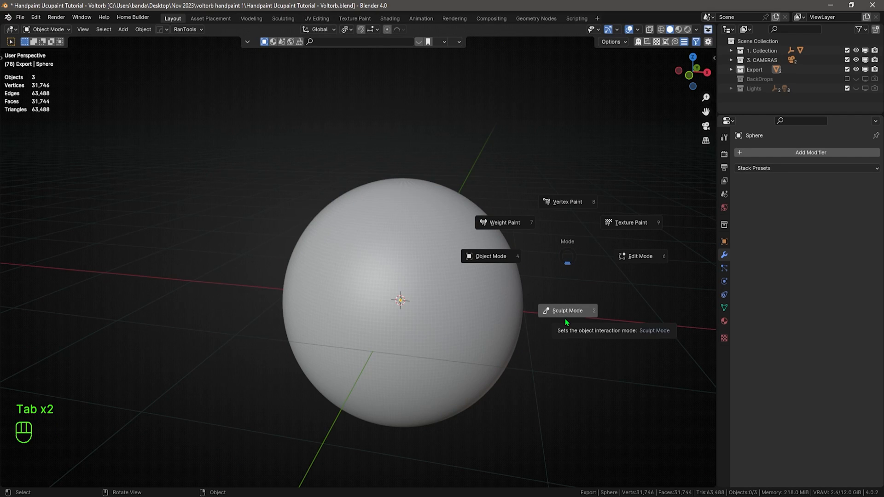
click(567, 310)
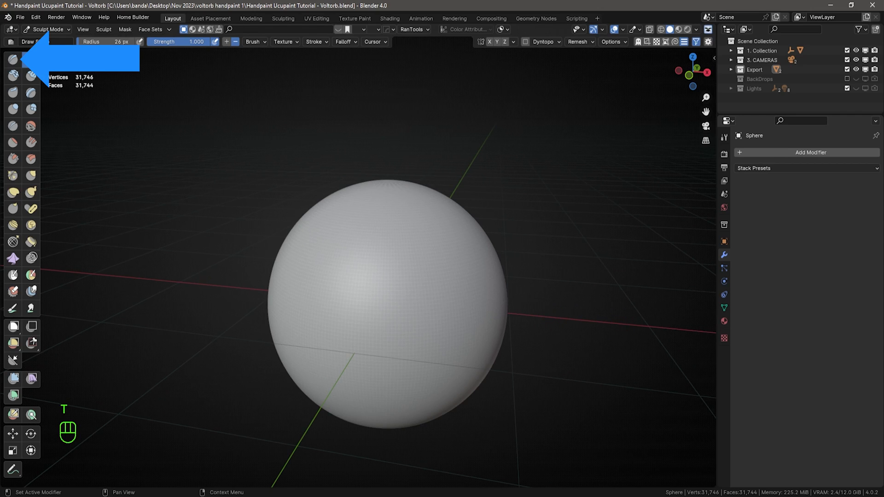
click(48, 29)
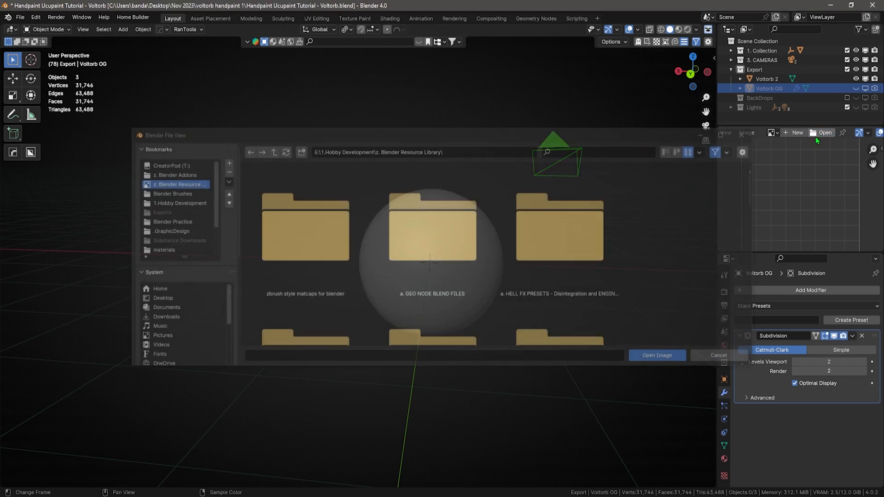
Load voltorb ref.png into the Image Editor beside the 3D view.
click(159, 299)
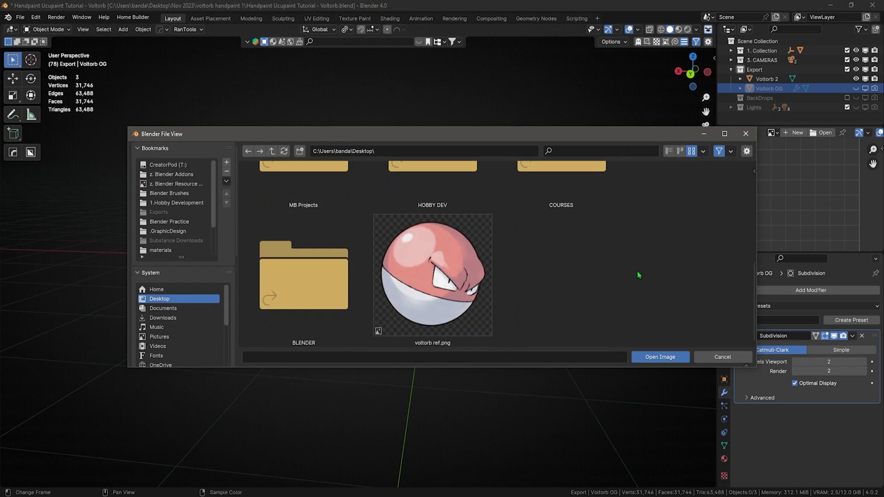
click(659, 358)
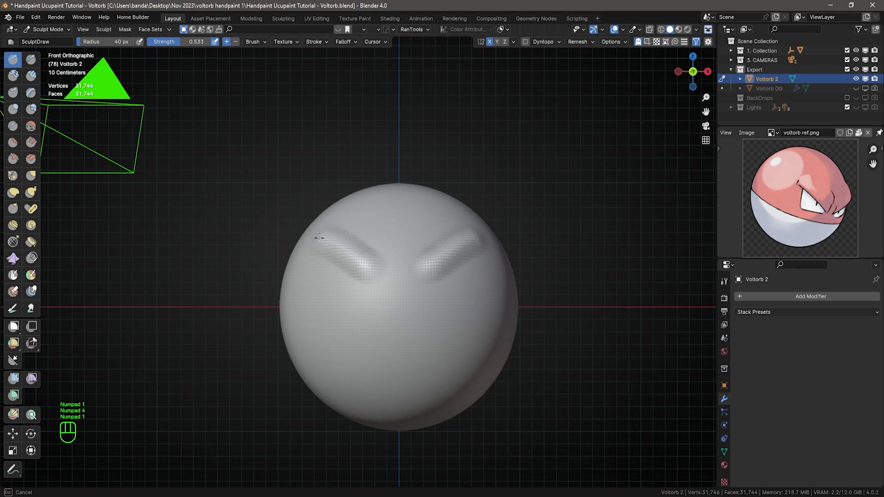
Sculpt a raised eyebrow ridge onto the front of the sphere with the Draw brush.
drag(338, 242, 366, 268)
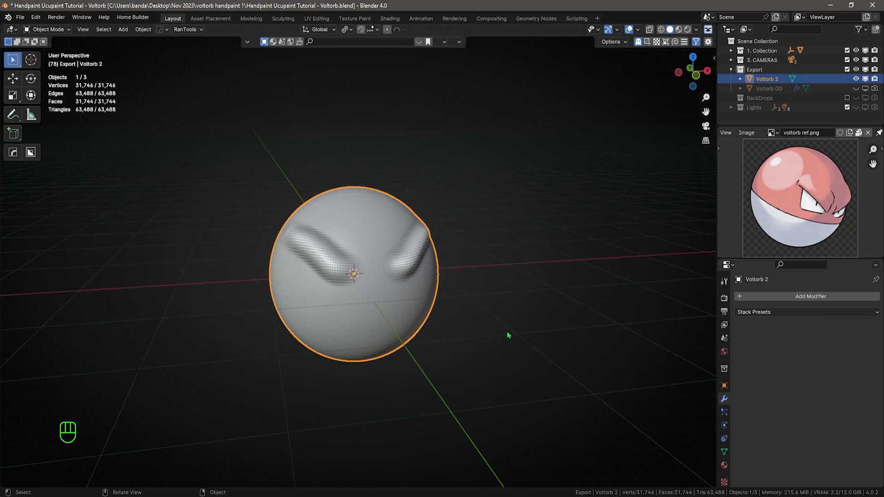
Switch the sphere into Texture Paint mode and adjust the Image Editor's view.
key(Tab)
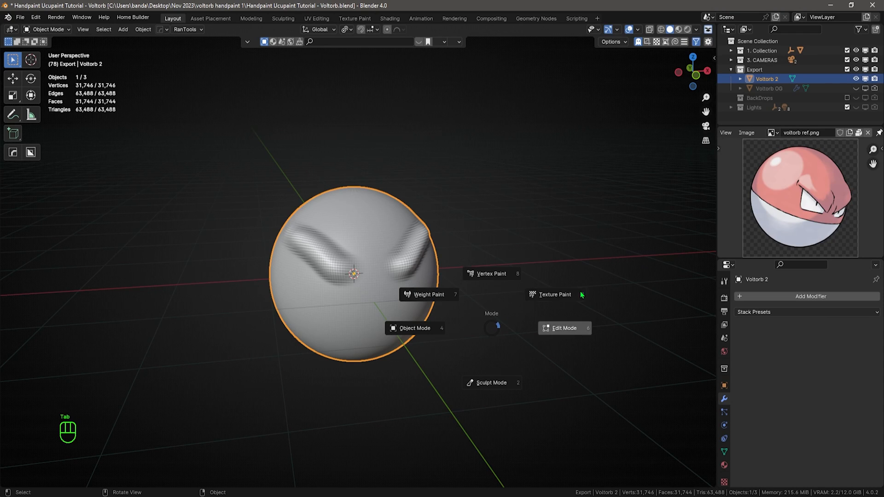
click(553, 295)
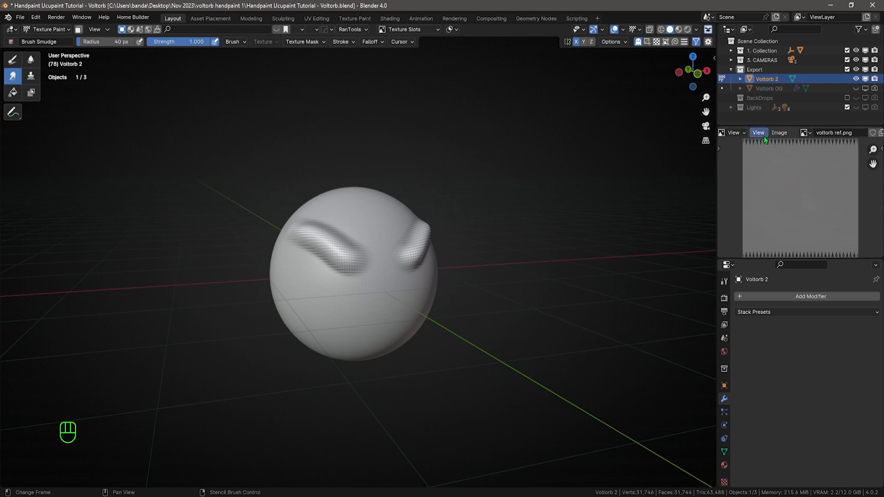
click(734, 133)
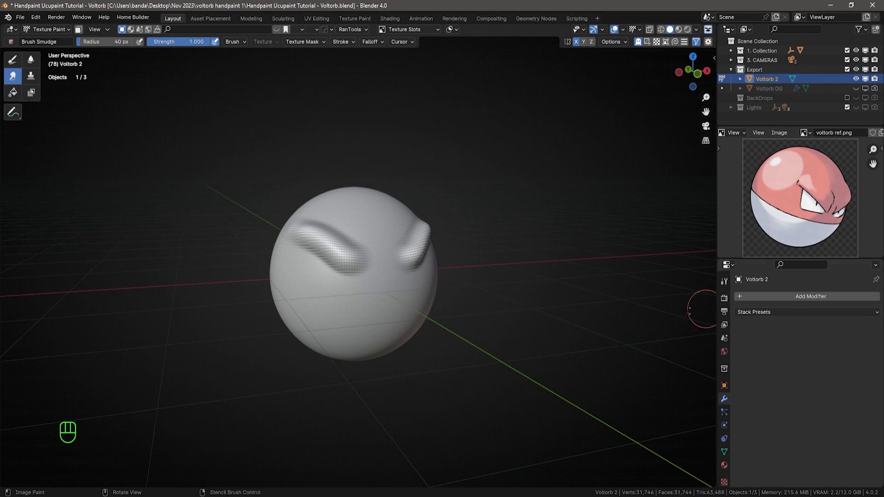
key(z)
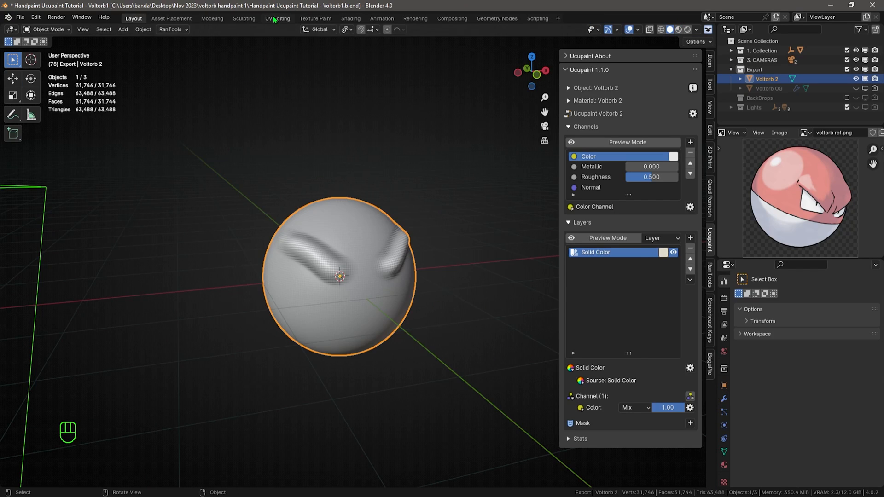
Inspect the current UV layout, then select all faces of the sphere in Edit Mode.
click(277, 19)
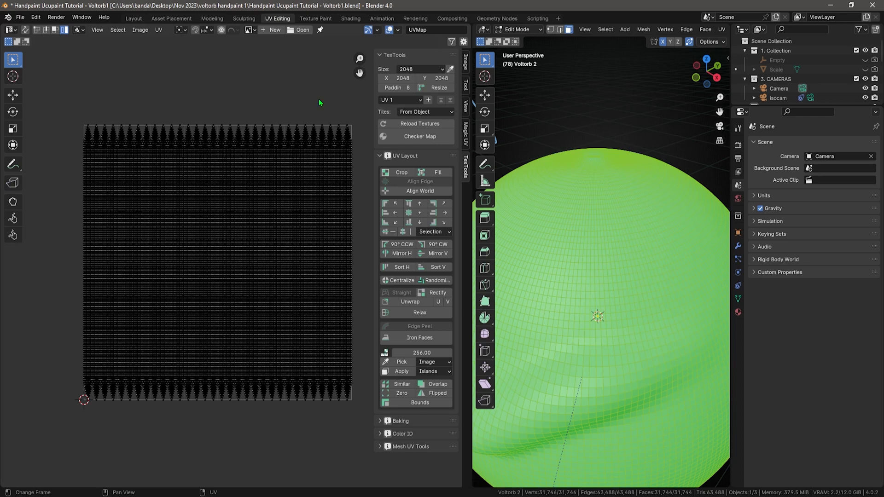
mouse_move(194, 82)
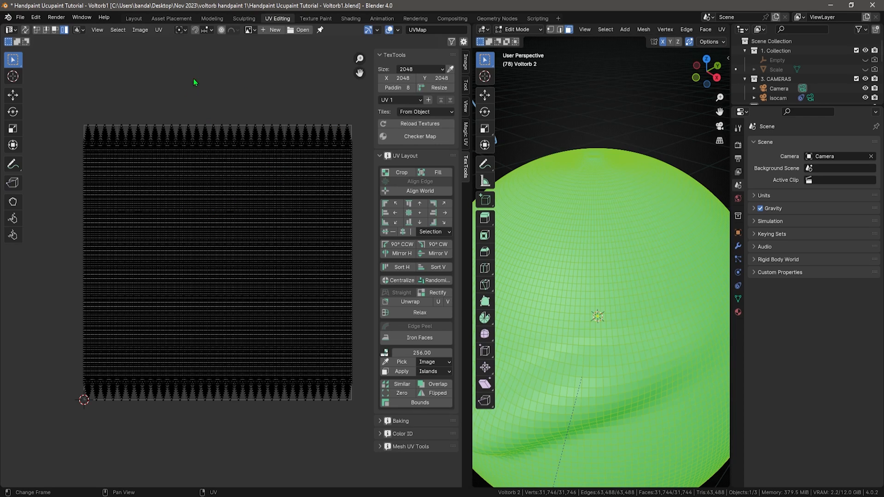
click(133, 18)
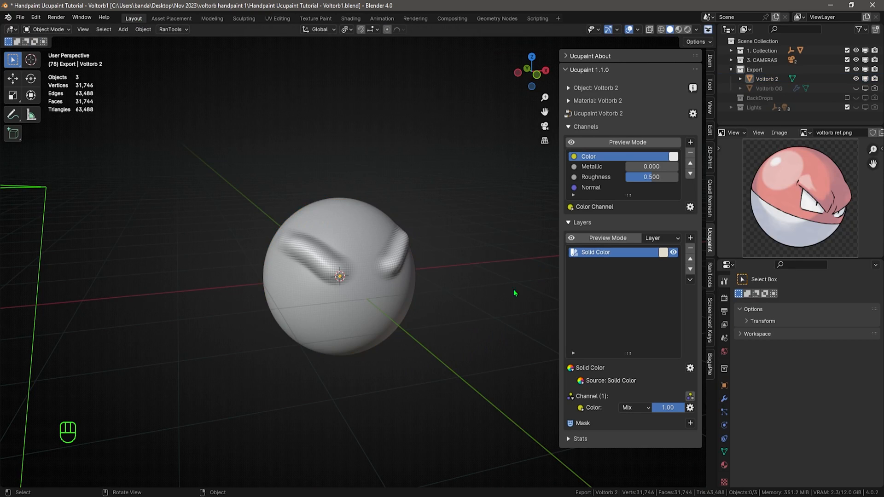
click(338, 276)
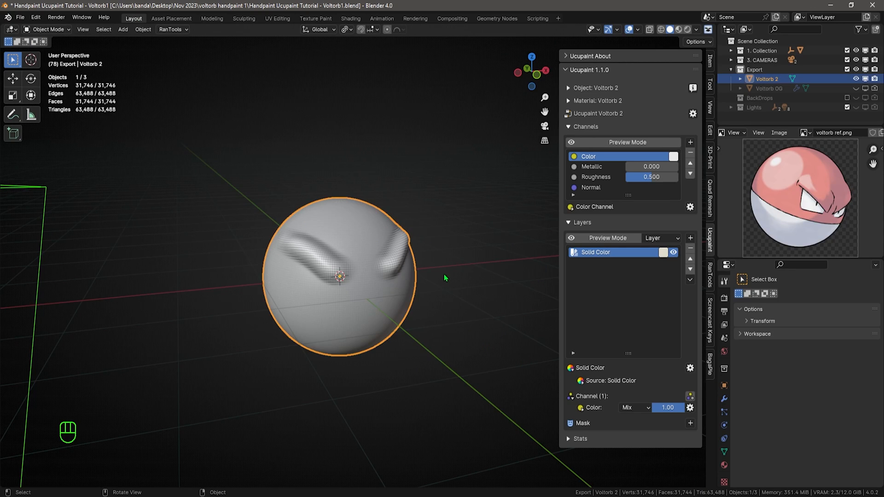
key(Tab)
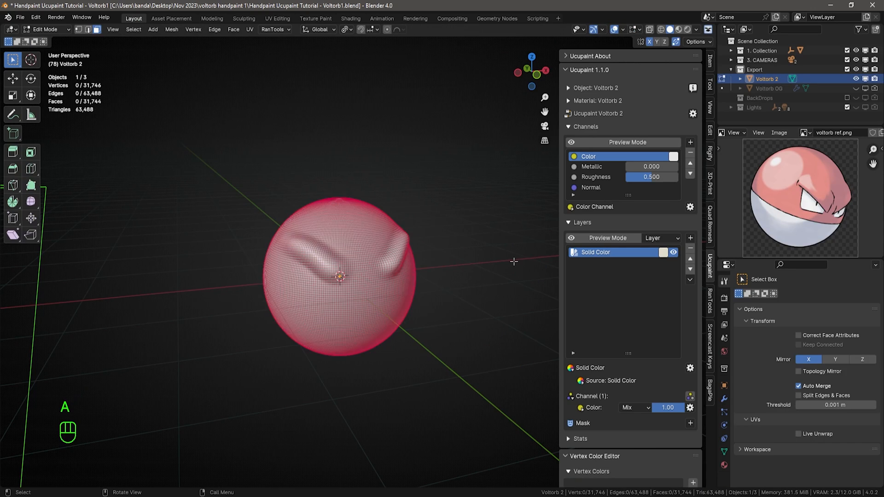
key(a)
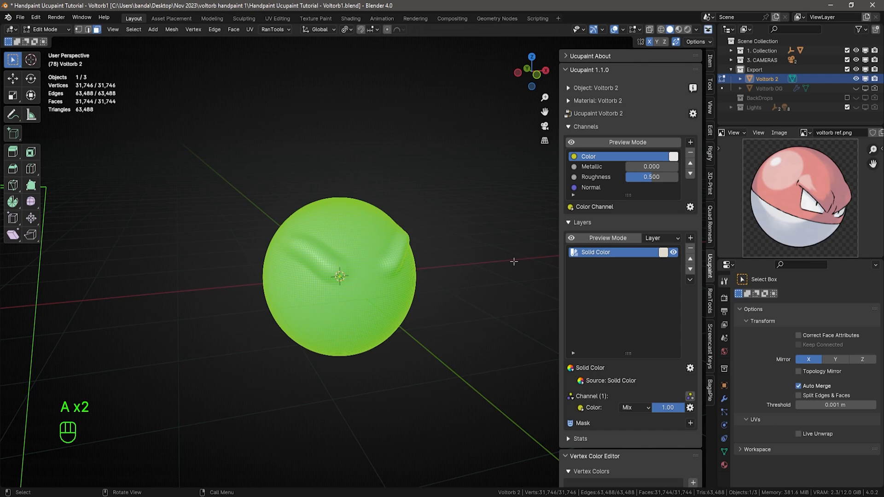
Unwrap the sphere with Smart UV Project and return to Texture Paint.
key(u)
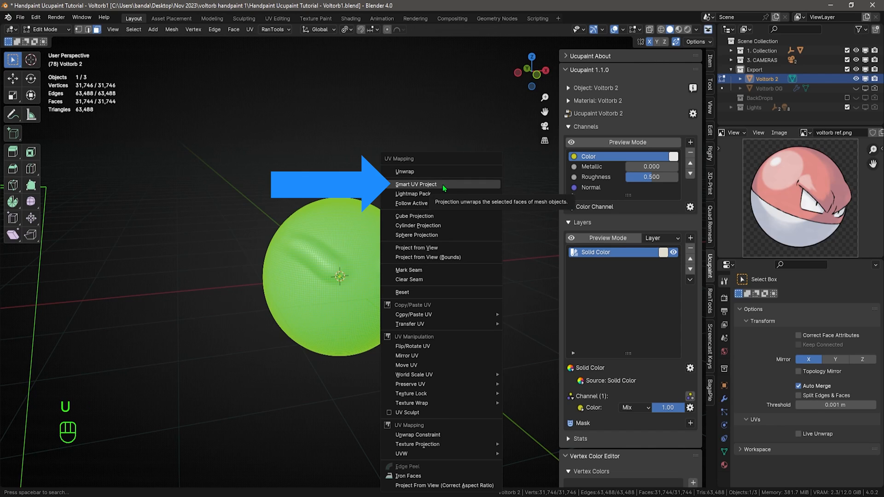
click(416, 184)
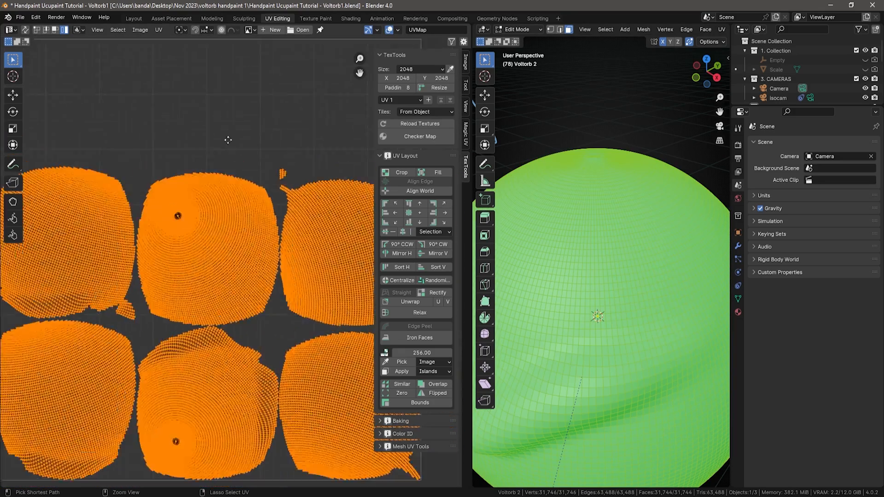
click(134, 18)
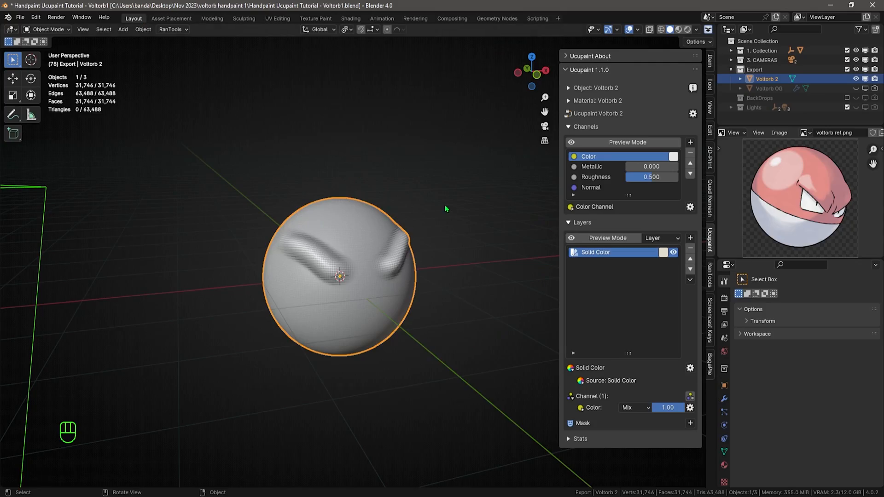
click(46, 29)
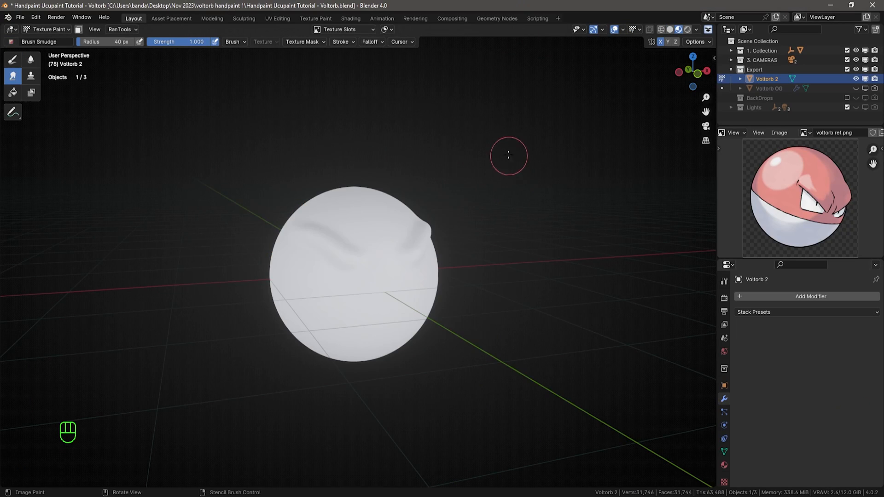
Show the Ucupaint sidebar panel and start Quick Ucupaint Node Setup with Principled type.
key(n)
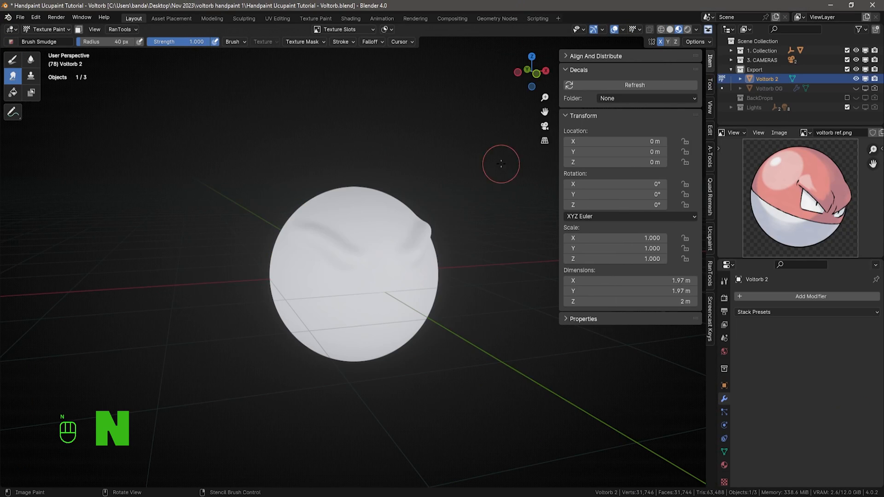
click(709, 241)
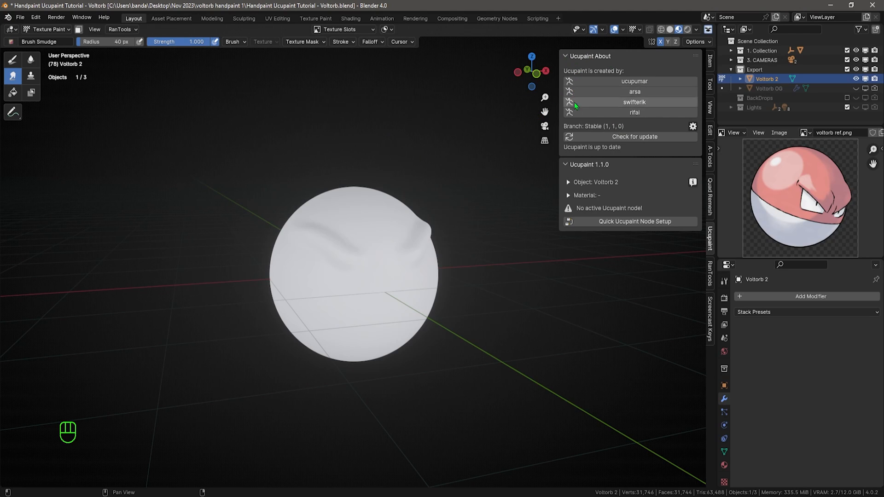
mouse_move(562, 61)
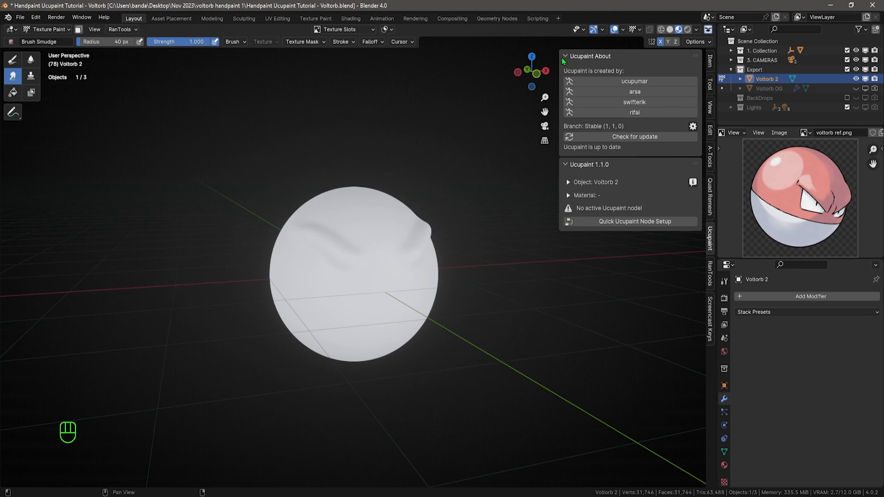
click(565, 56)
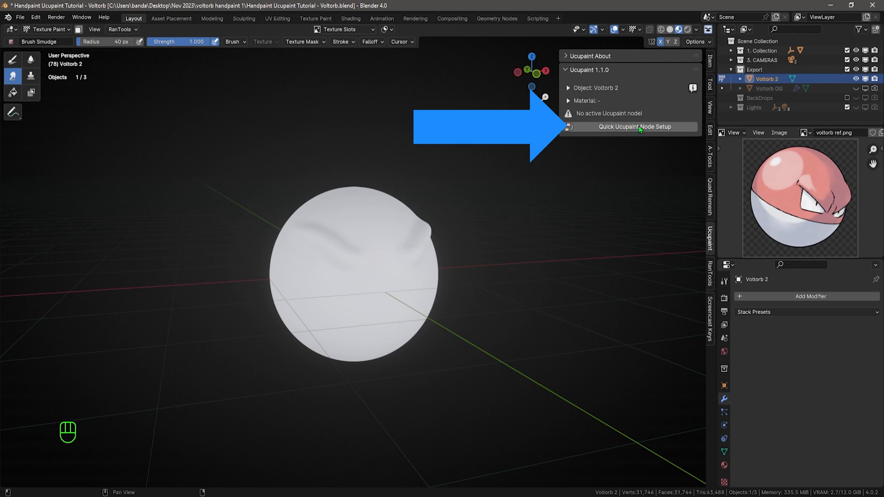
click(634, 126)
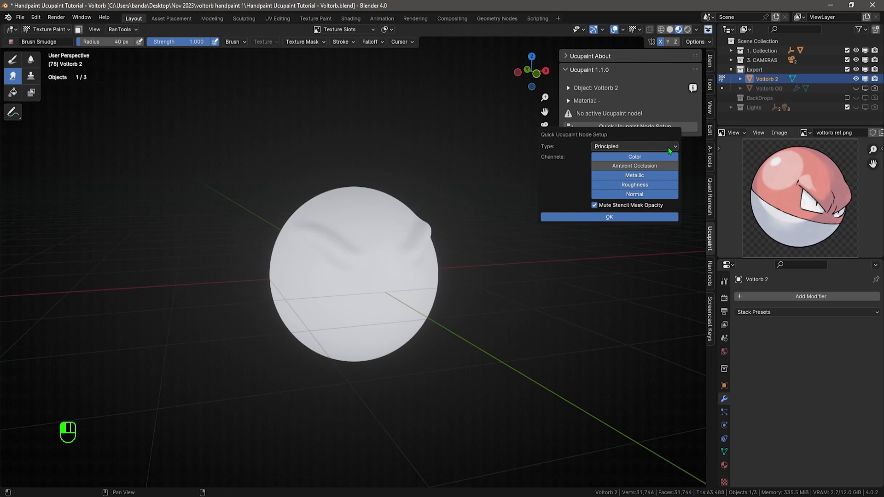
click(633, 147)
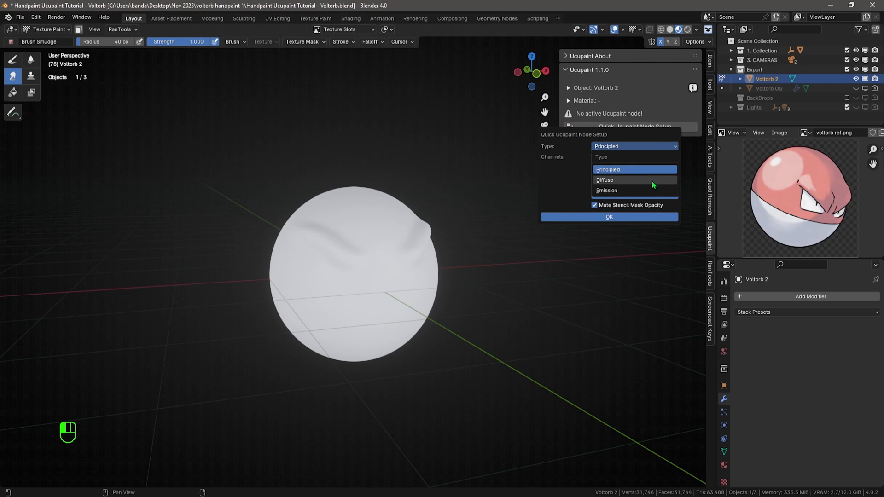
mouse_move(644, 197)
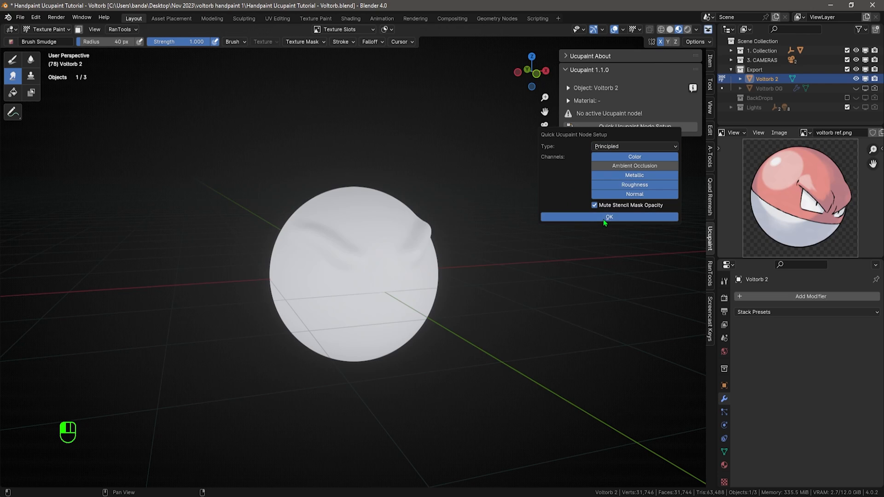
Confirm the Principled setup and add a Solid Color layer with a light colour.
click(608, 218)
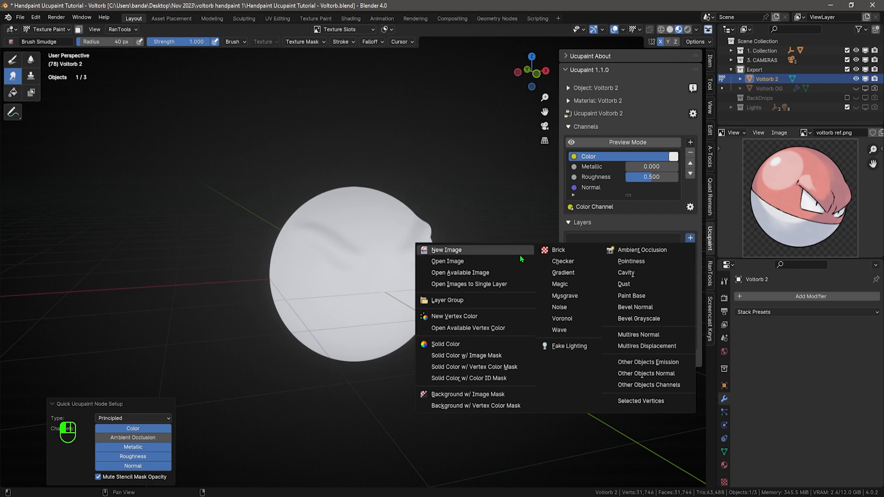
mouse_move(647, 373)
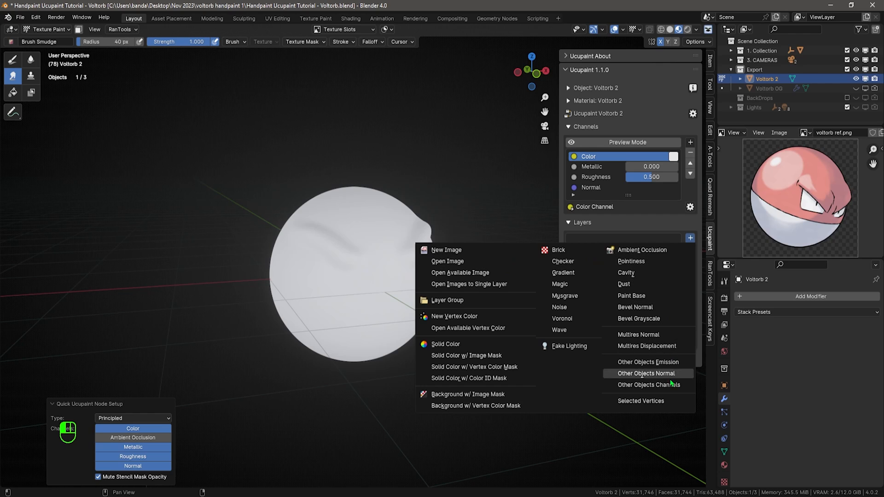
mouse_move(642, 249)
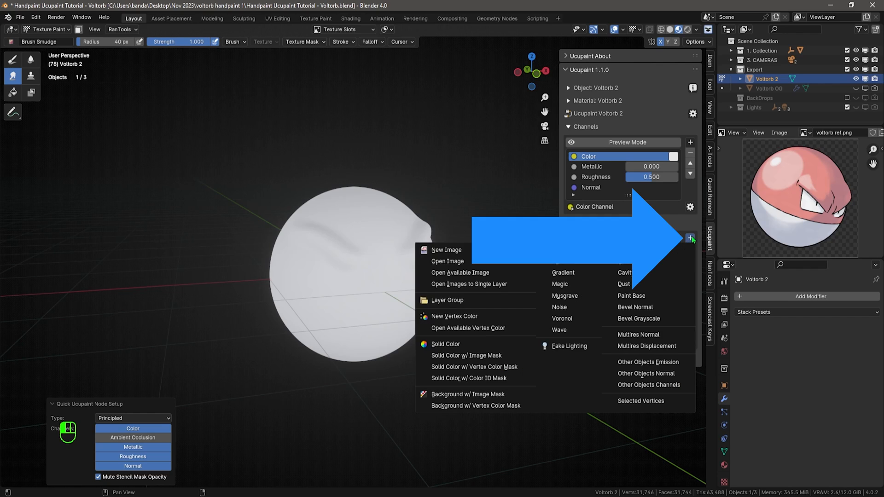
click(445, 343)
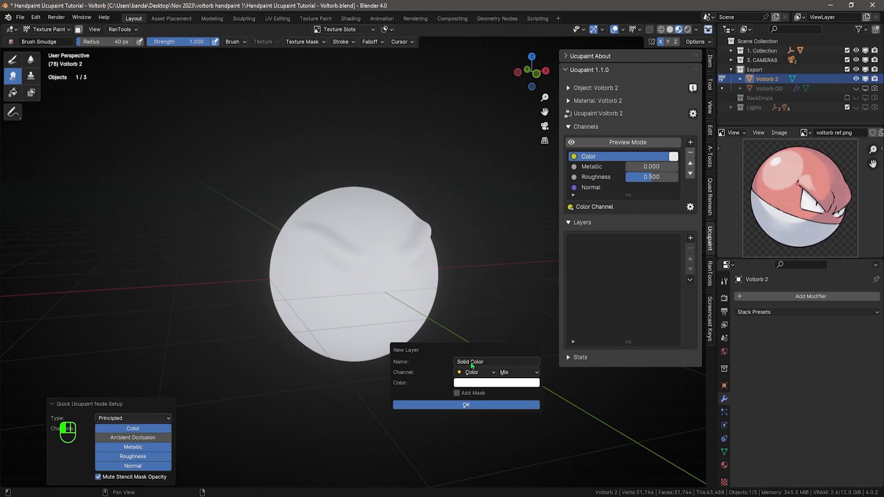
click(496, 383)
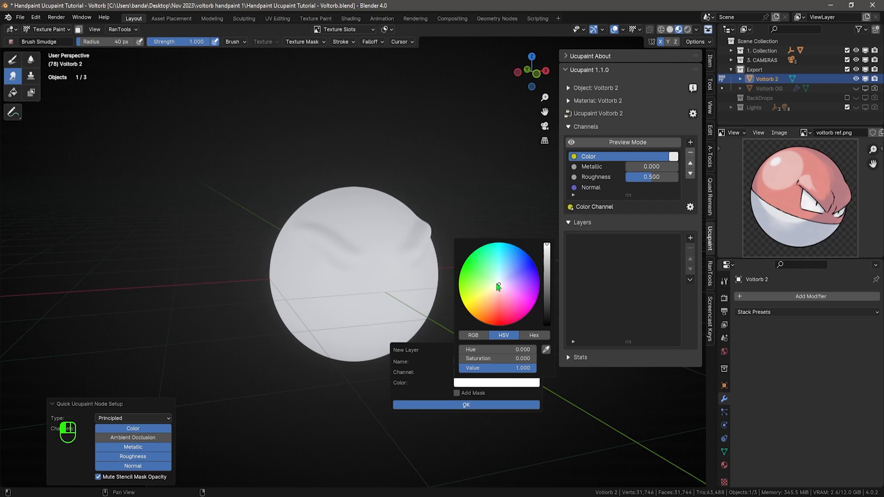
click(495, 284)
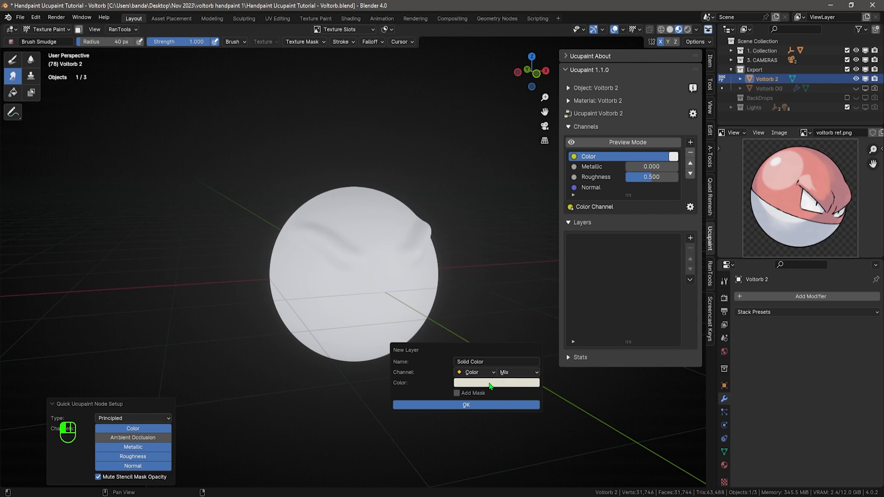
Tune the layer colour to a pale off-white cream and create the Solid Color layer.
click(495, 383)
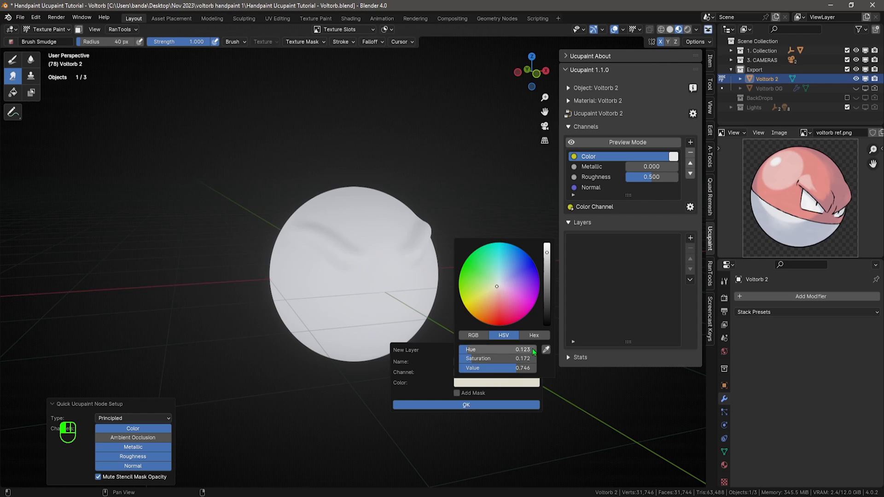
click(533, 335)
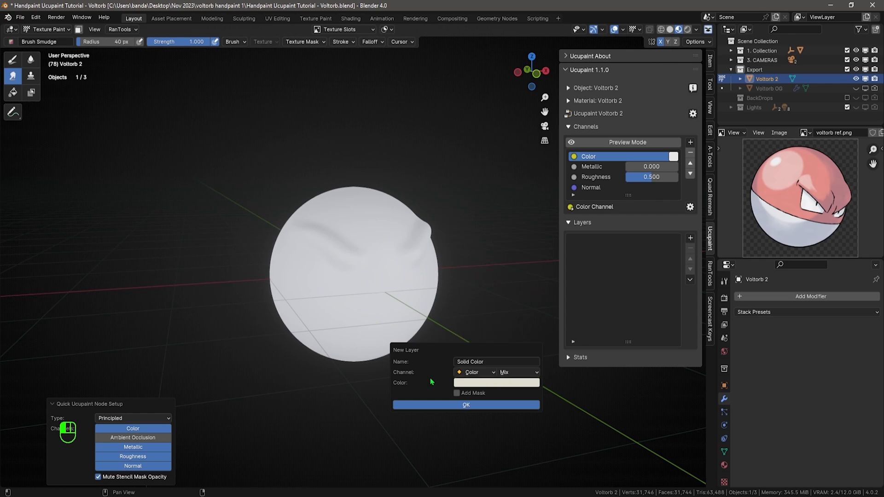
click(465, 405)
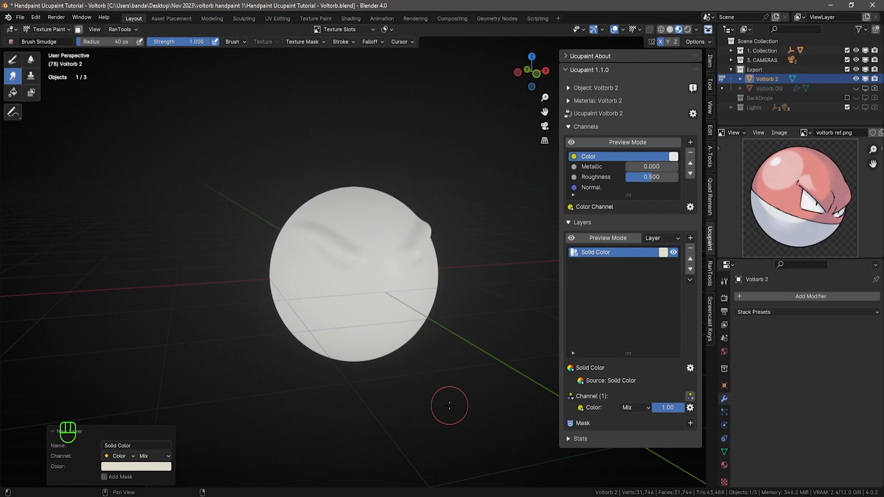
mouse_move(474, 316)
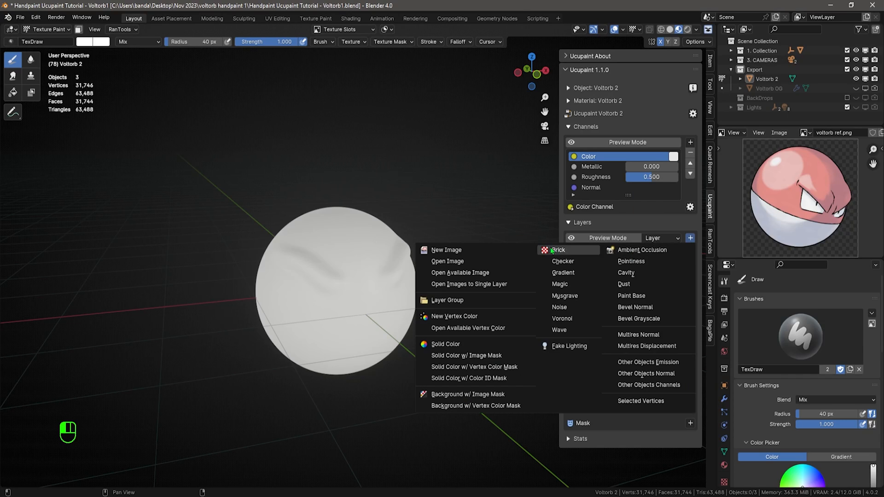
Create a new image layer named 'red top' in the Ucupaint layer stack.
click(445, 343)
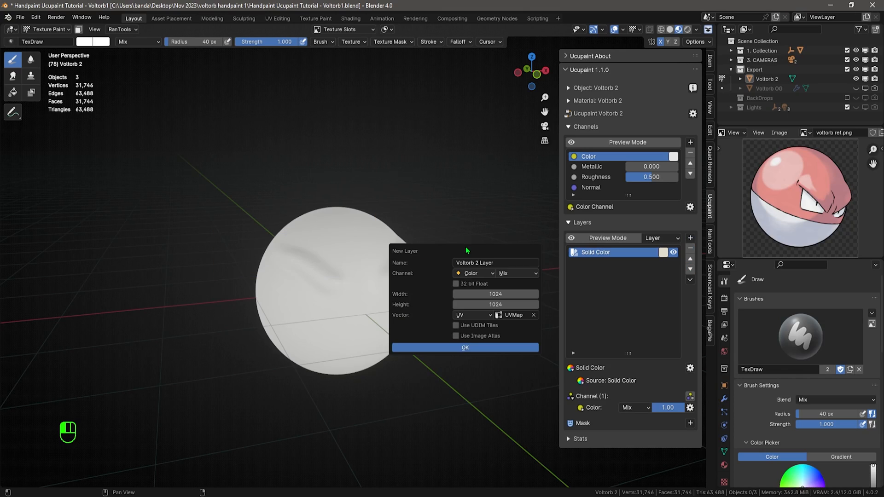
text(red top)
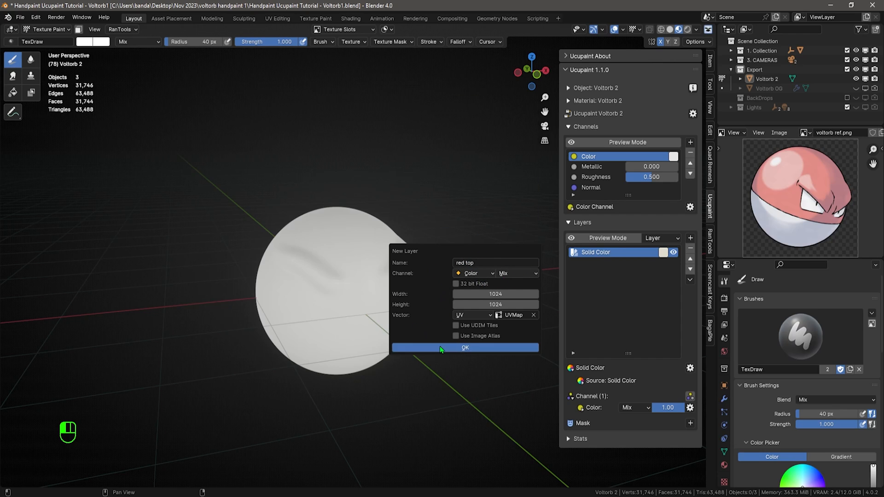
click(464, 347)
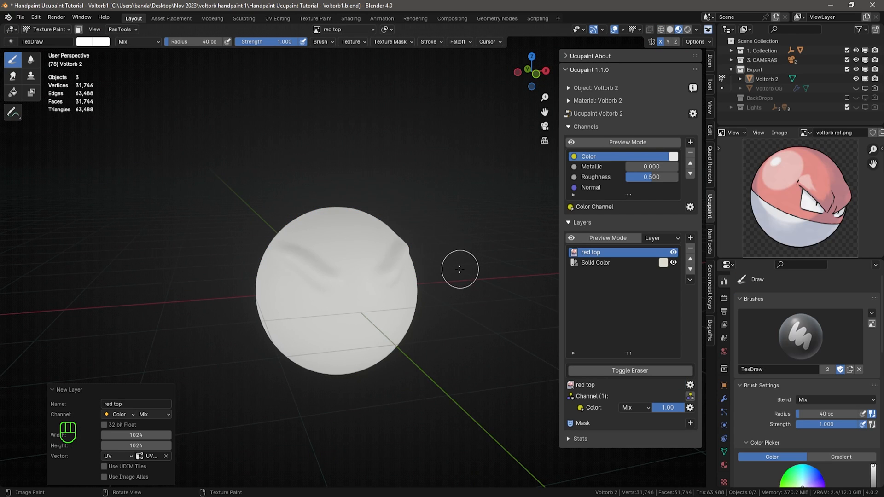
Enter Edit Mode and select the top half of the sphere's faces.
key(Tab)
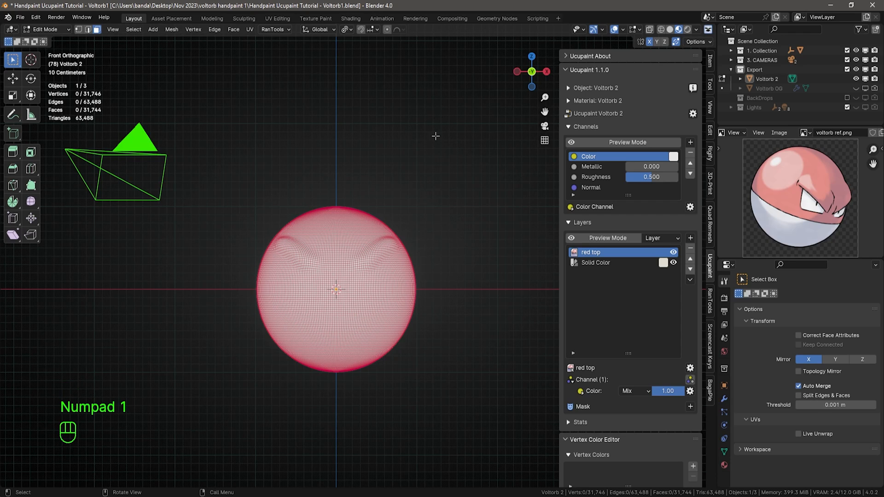
mouse_move(363, 141)
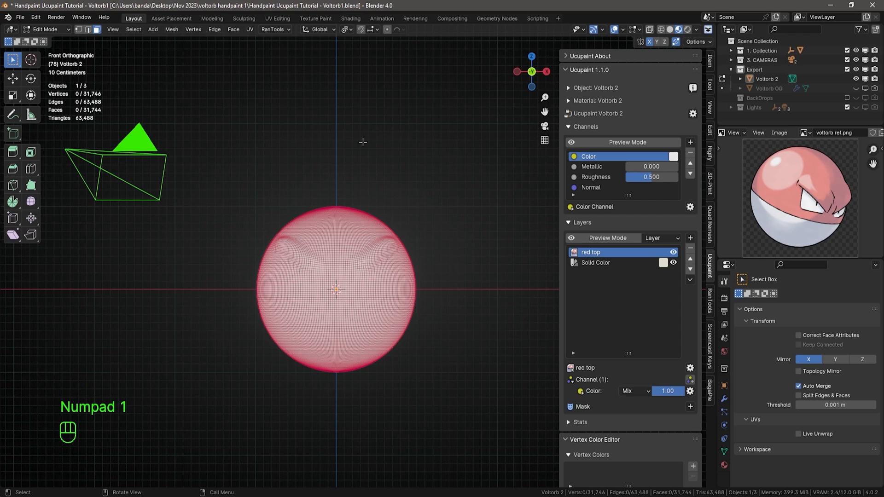
key(3)
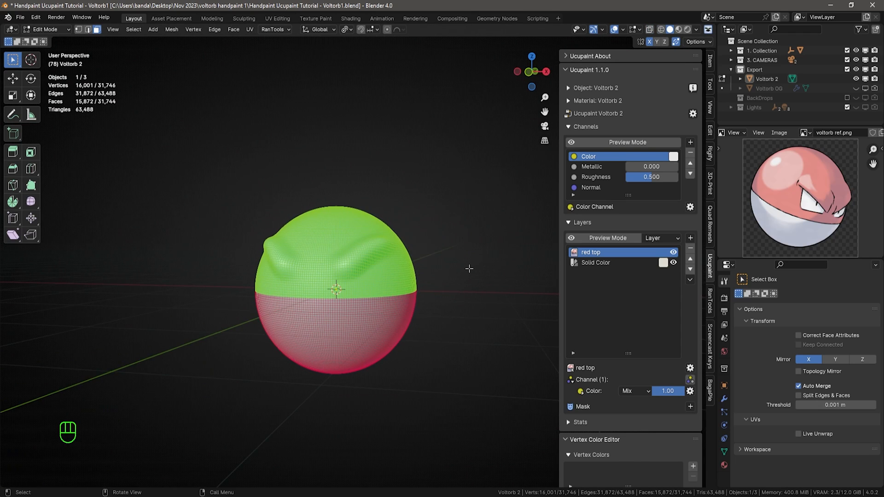
Switch back to Texture Paint mode on the red top layer.
key(Tab)
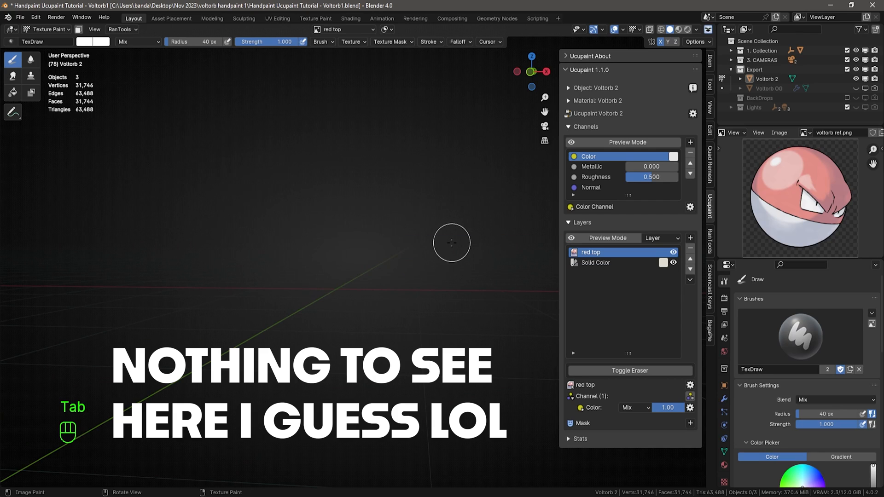
mouse_move(443, 222)
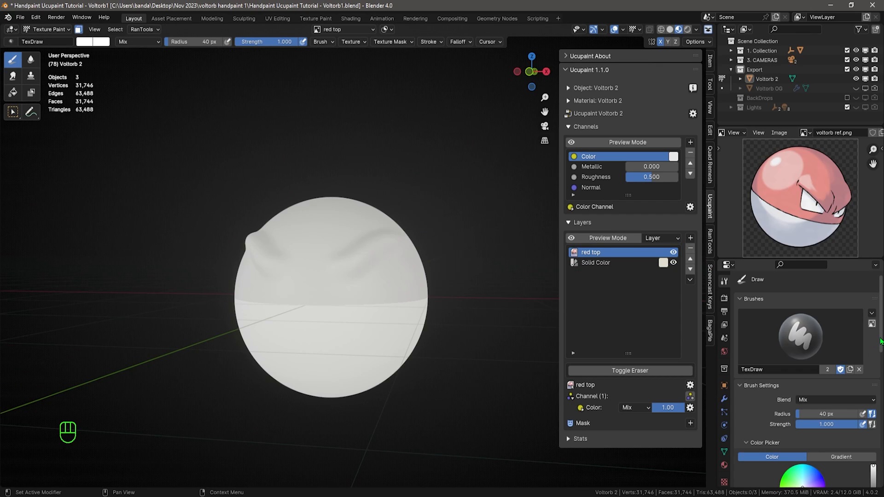
Adjust the view while painting the masked upper half red.
scroll(down, 3)
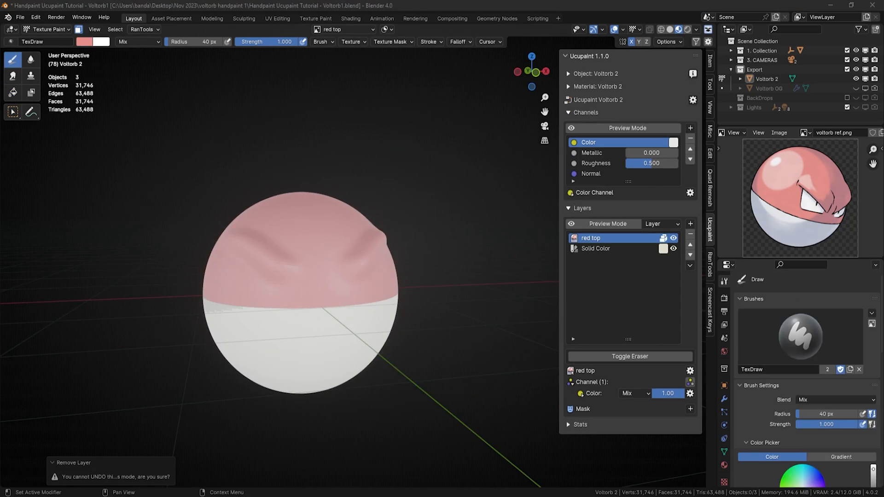
mouse_move(409, 172)
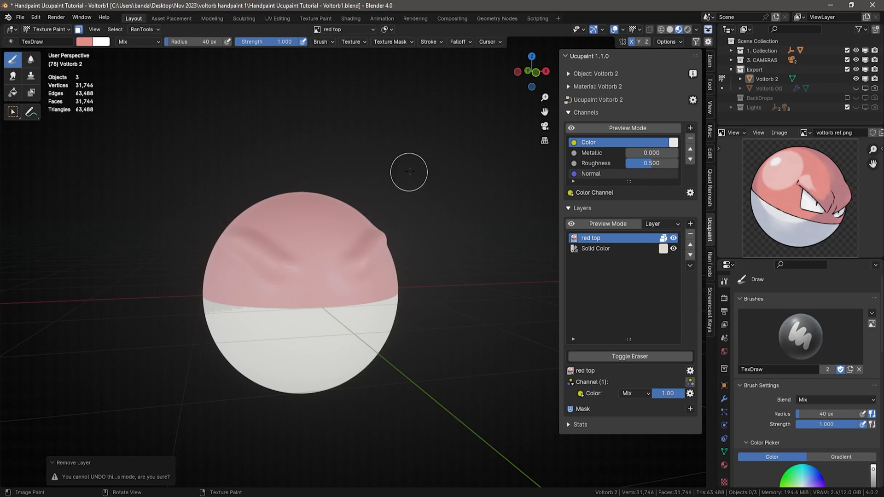
mouse_move(398, 139)
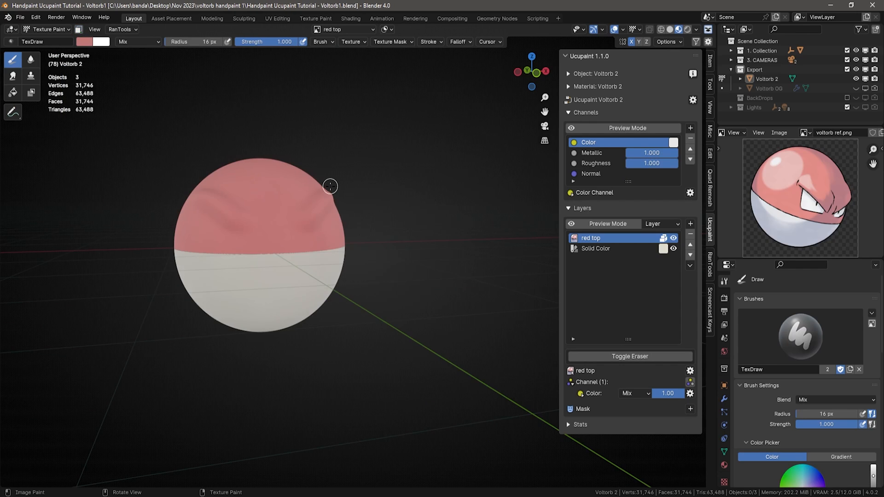
Create a 'middle lines' image layer and set the paint colour to black in front view.
click(689, 224)
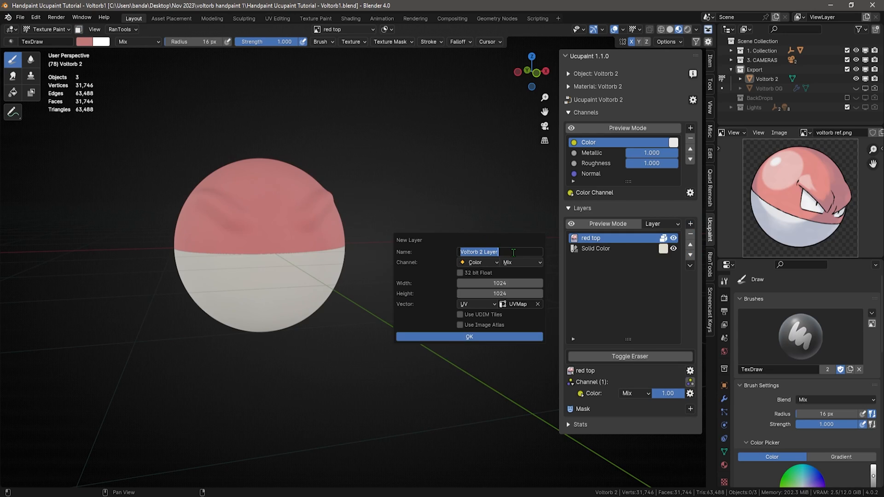
text(middle line)
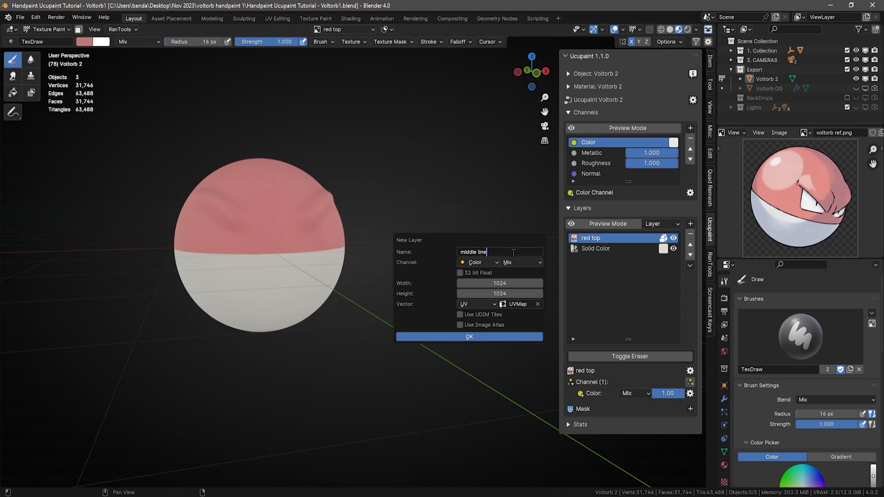
click(469, 337)
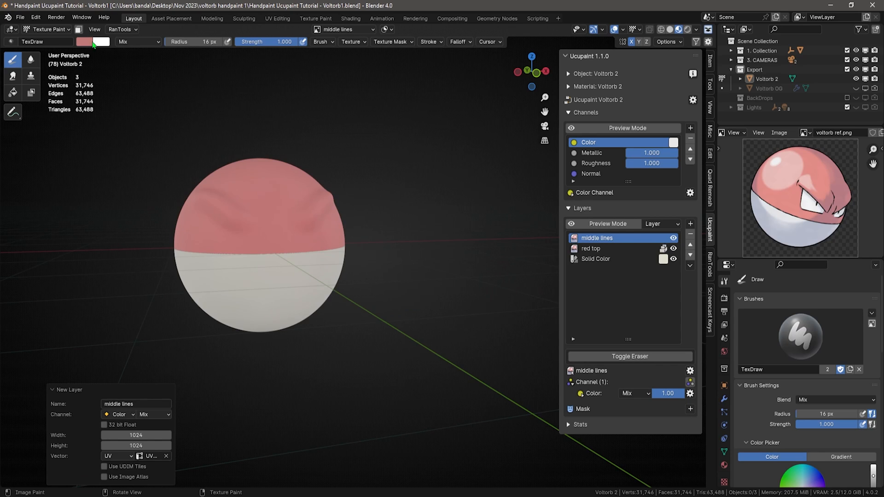
click(93, 42)
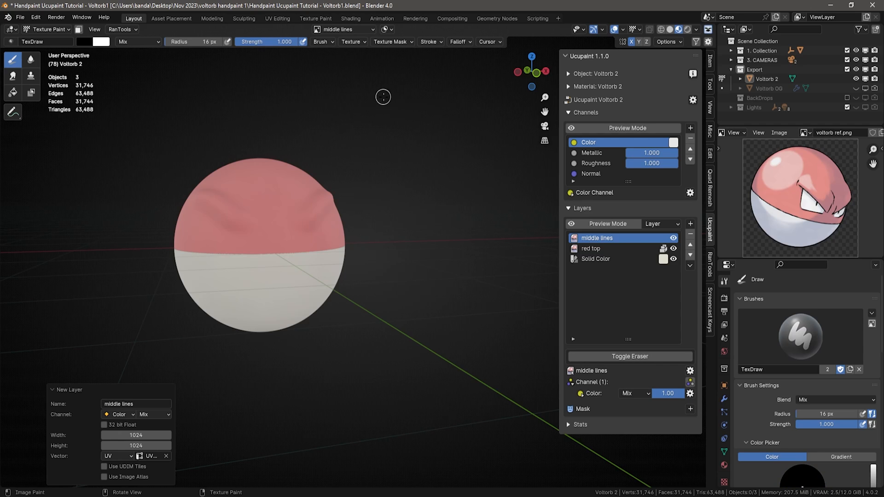
key(f)
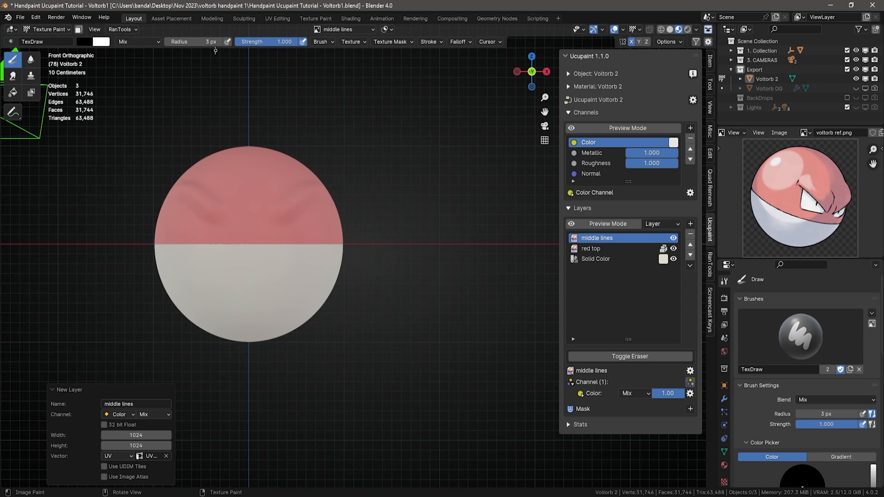
Set the stroke method to Line and draw a black line across the sphere's equator.
click(430, 41)
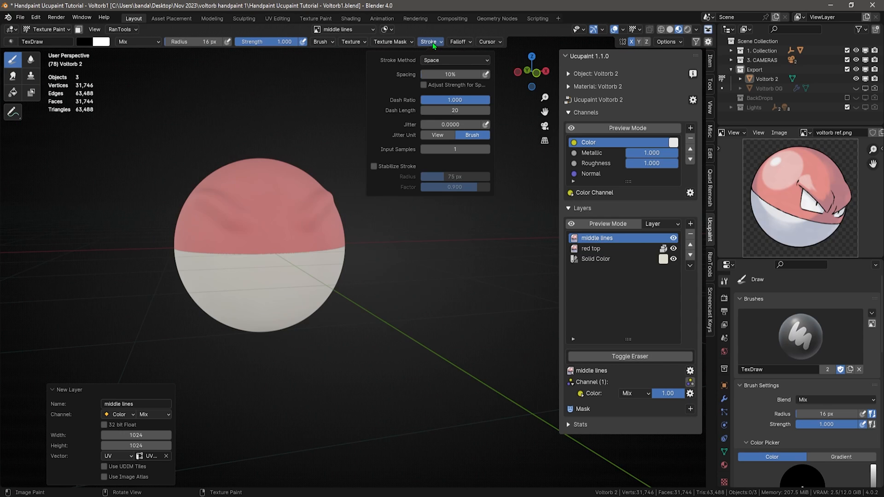
click(454, 60)
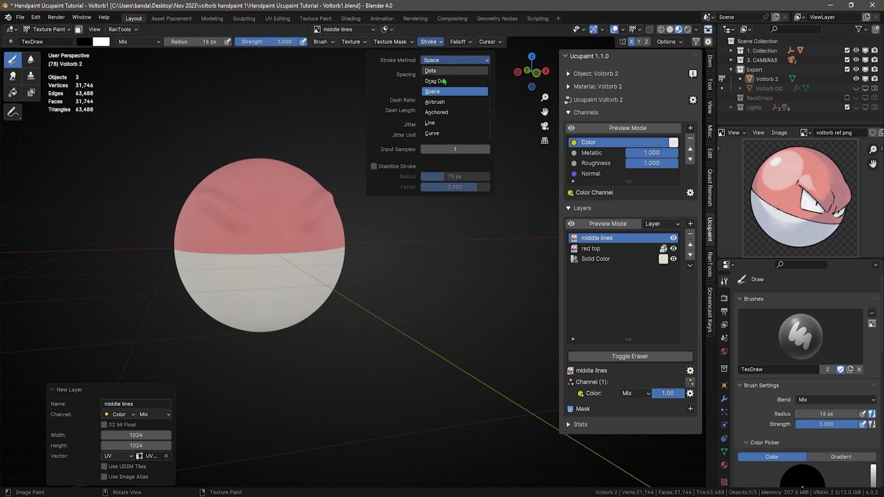
click(430, 123)
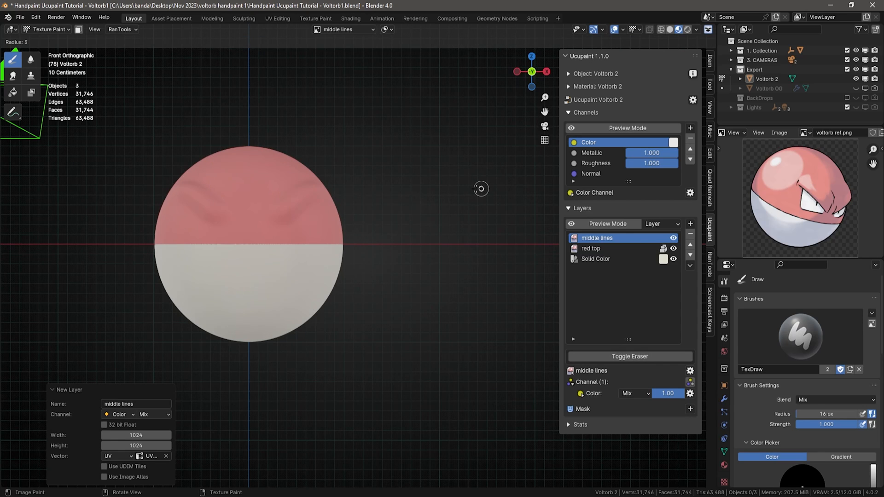
drag(157, 243, 342, 243)
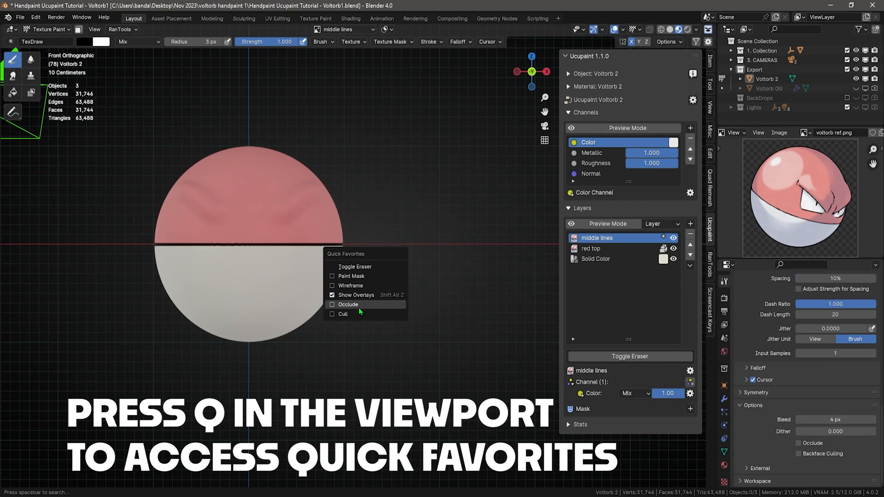
Create a new image layer named 'fake bevel' above the middle lines layer.
click(690, 223)
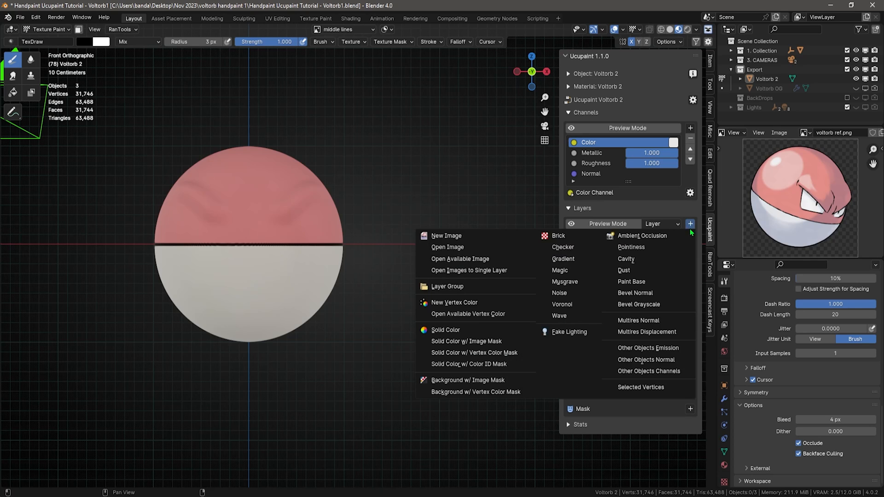
click(447, 236)
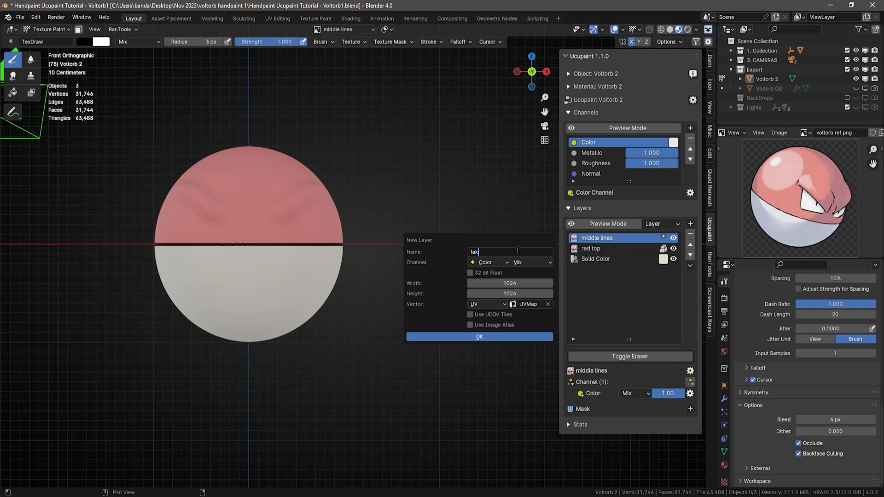
click(479, 337)
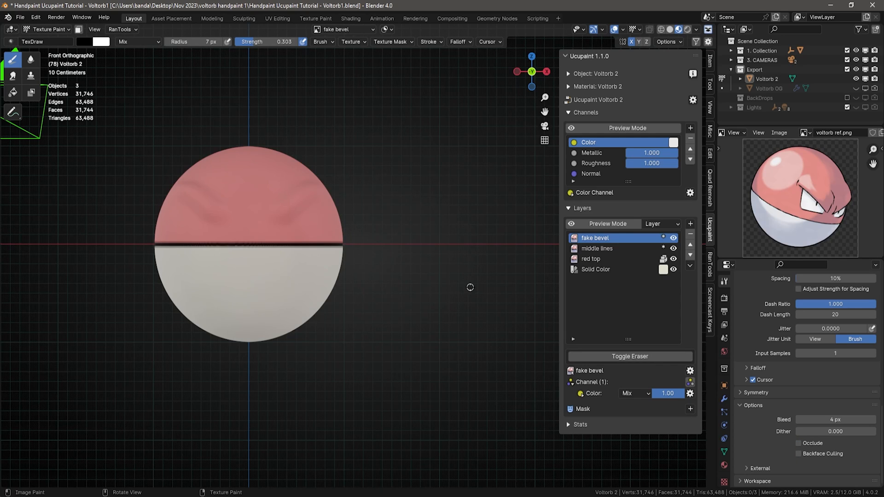
mouse_move(404, 281)
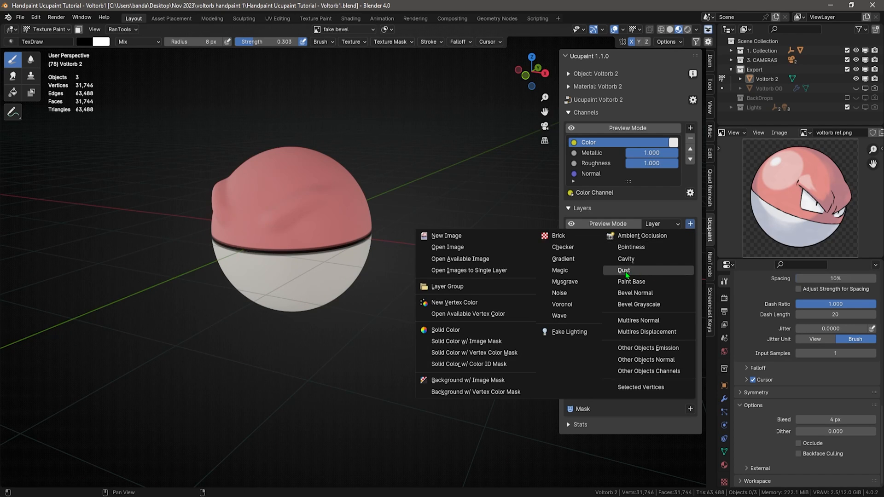
mouse_move(662, 273)
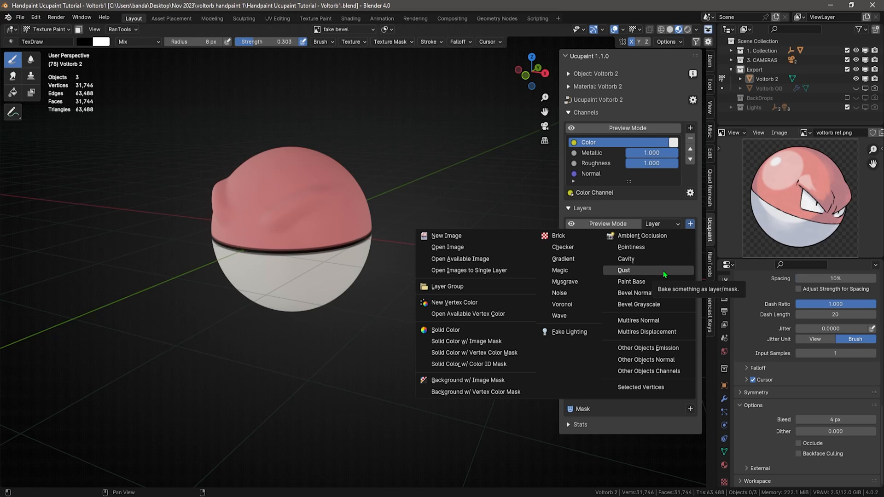
click(623, 269)
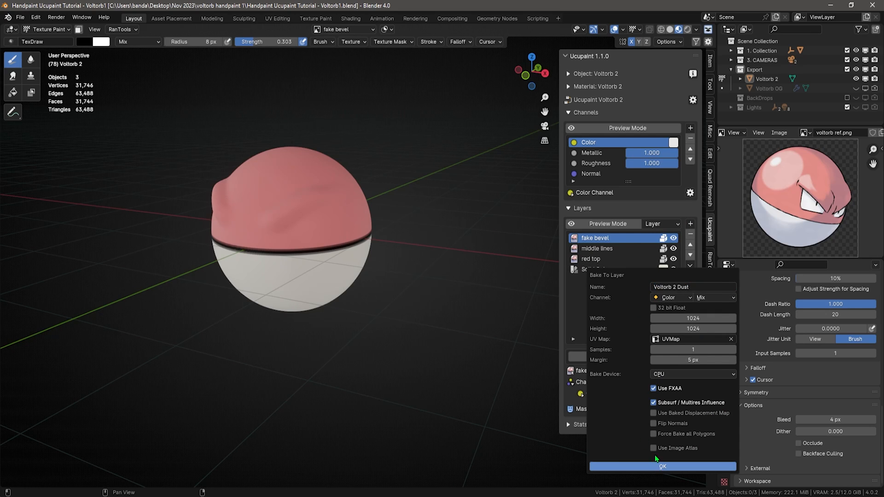
click(662, 466)
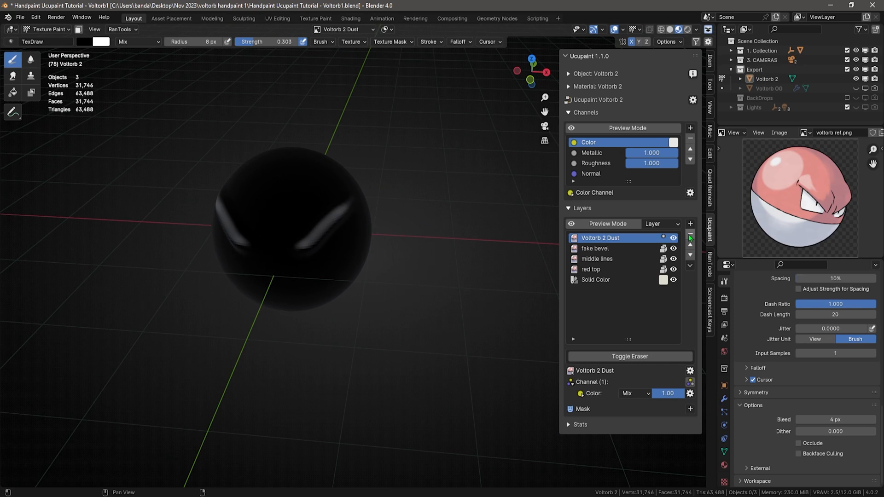
click(690, 238)
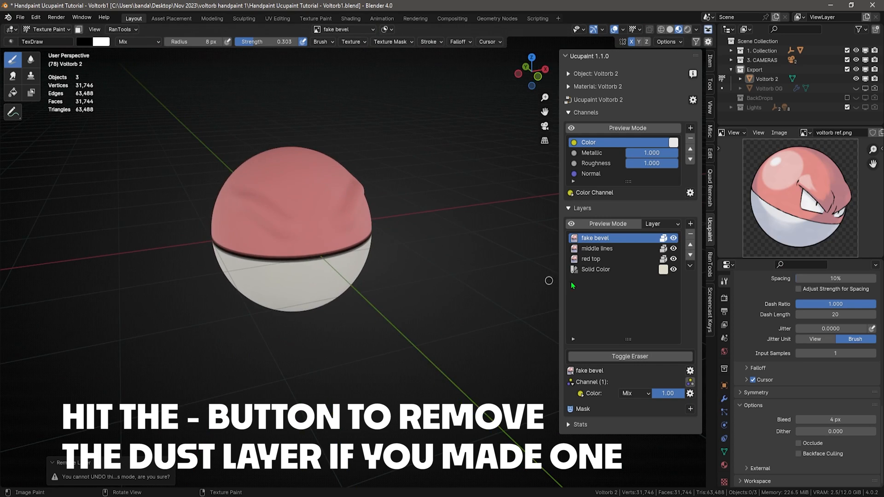
Add a Solid Color layer to the top of the layer stack.
click(689, 224)
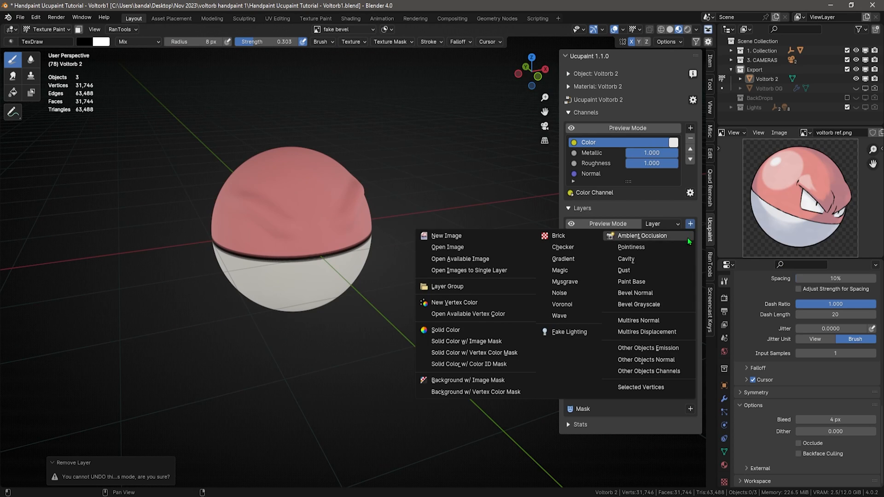
click(445, 330)
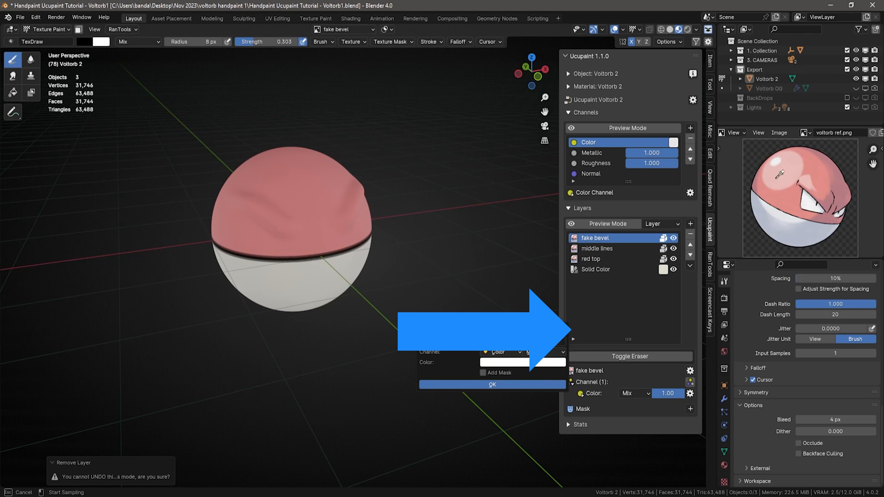
click(491, 385)
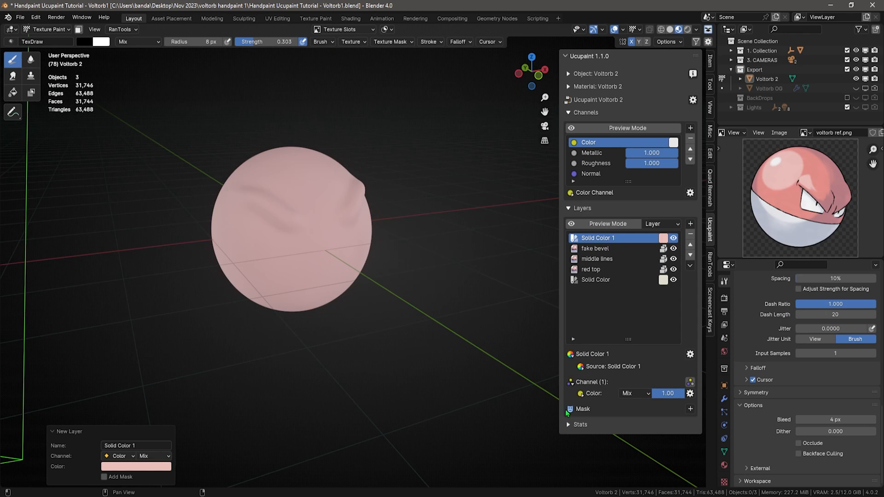
Bake a Dust mask onto the new solid colour layer.
click(689, 409)
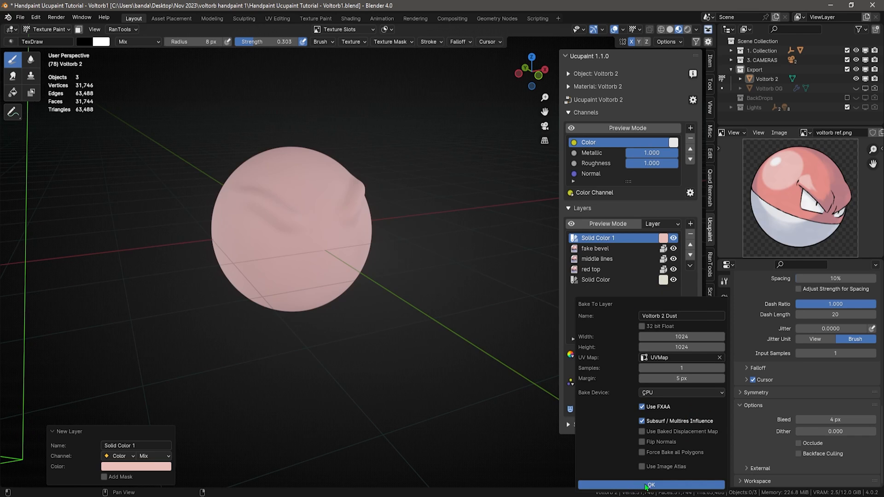
click(649, 485)
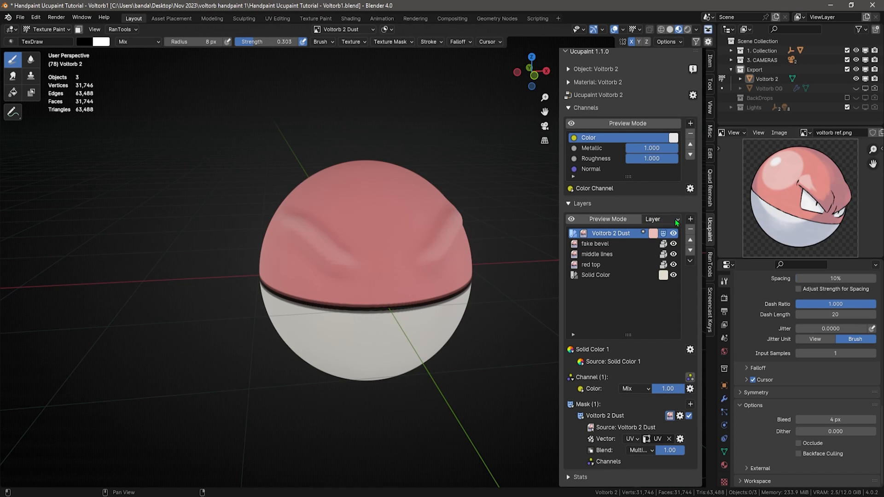
Set layer Preview Mode to Specific Mask / Override and rename the layer 'fake top light'.
click(661, 219)
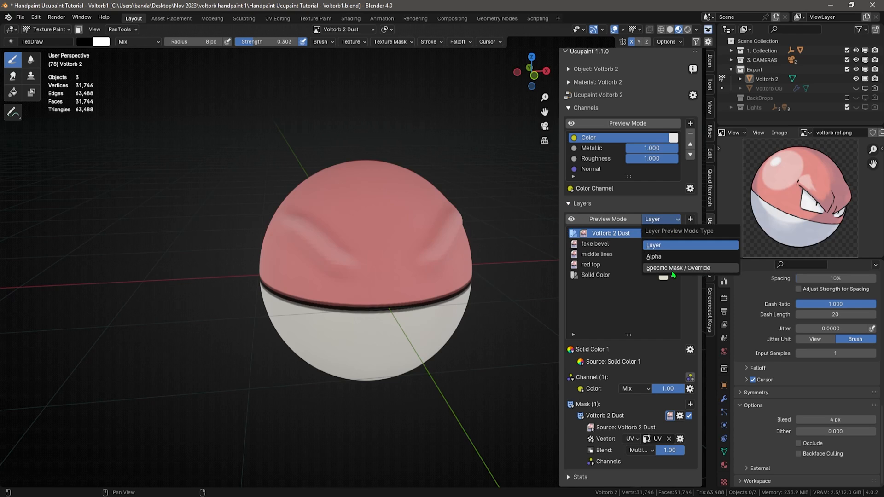
click(684, 268)
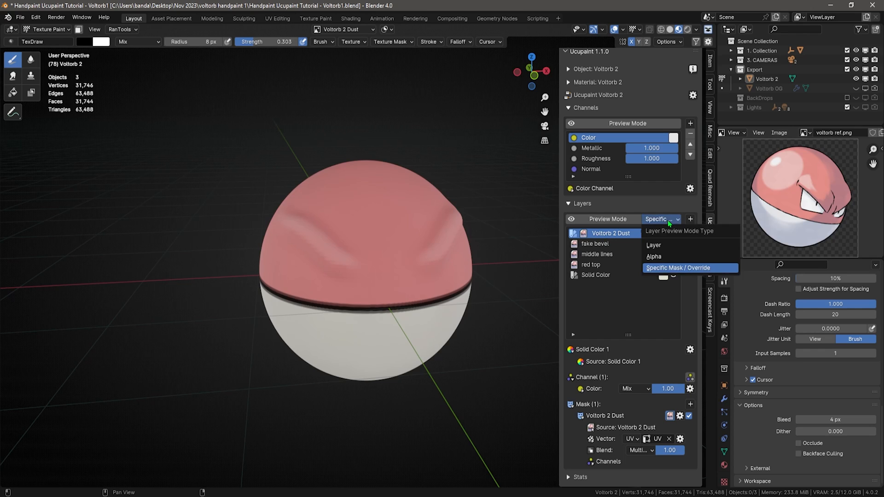
click(571, 219)
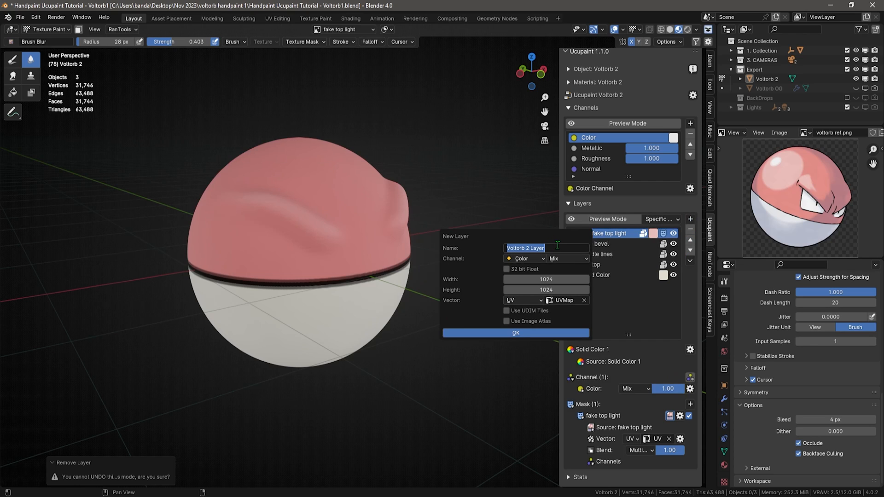
Create an 'eye outline' layer with Space stroke method and Stabilize Stroke enabled.
text(eye outline)
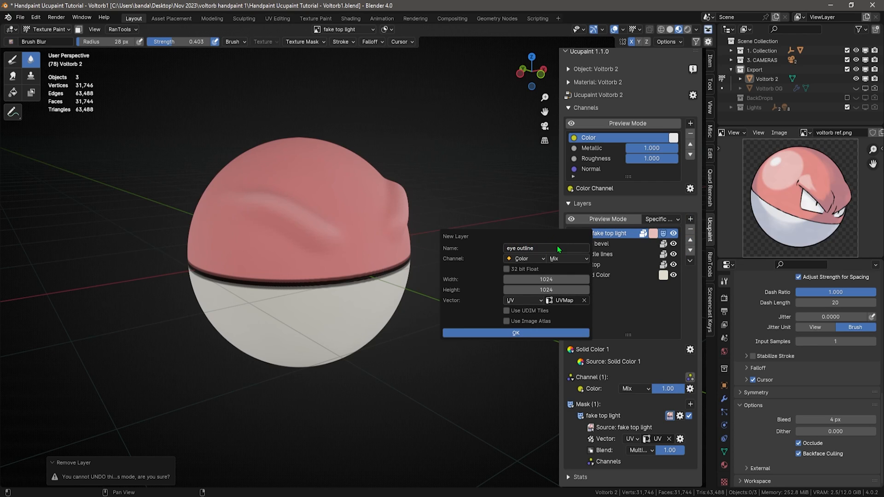
click(514, 332)
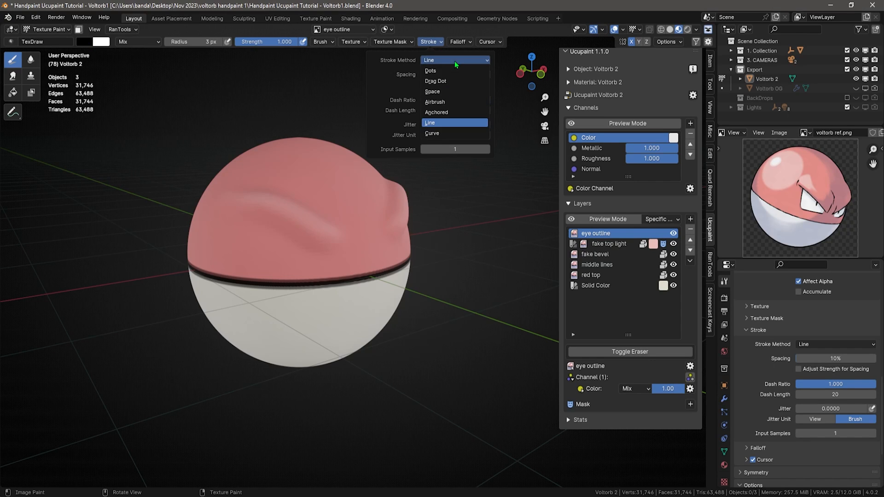
click(433, 91)
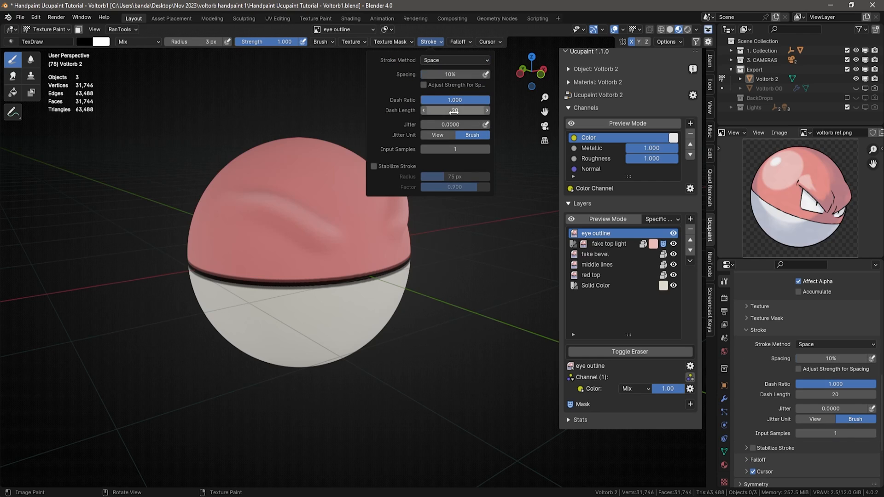
click(373, 165)
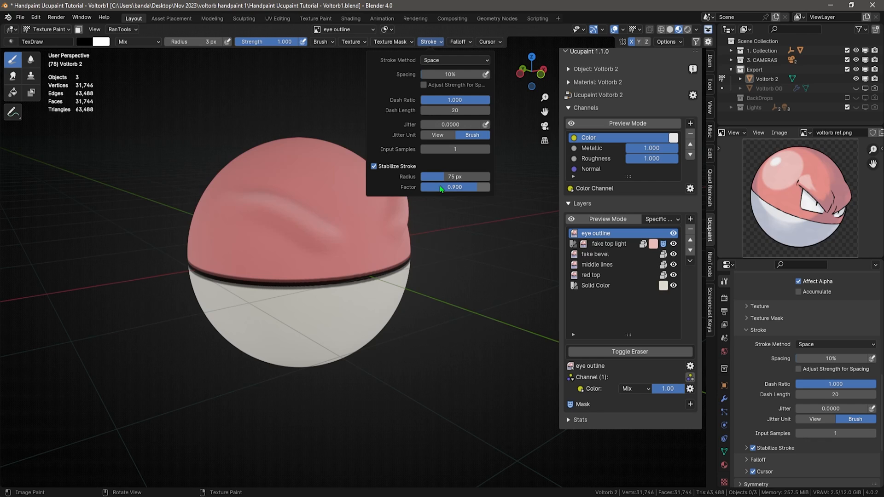
click(430, 42)
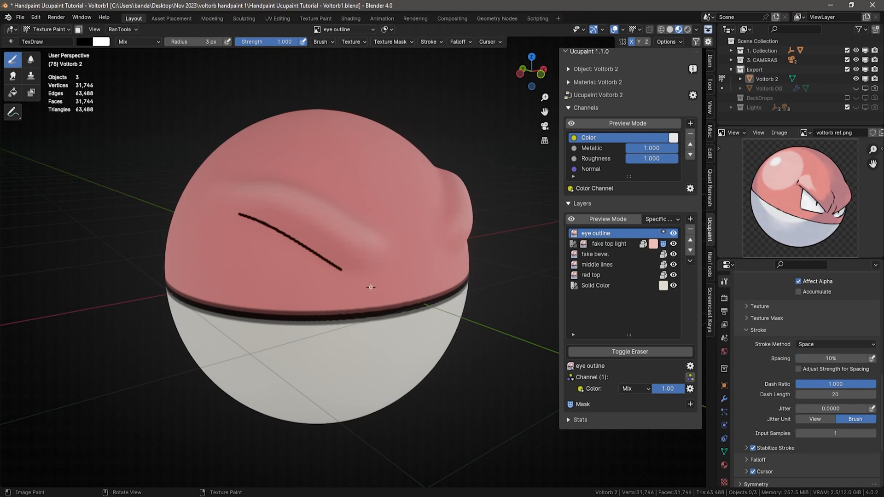
Draw the dark angular eye outlines on the red top.
drag(245, 218, 282, 290)
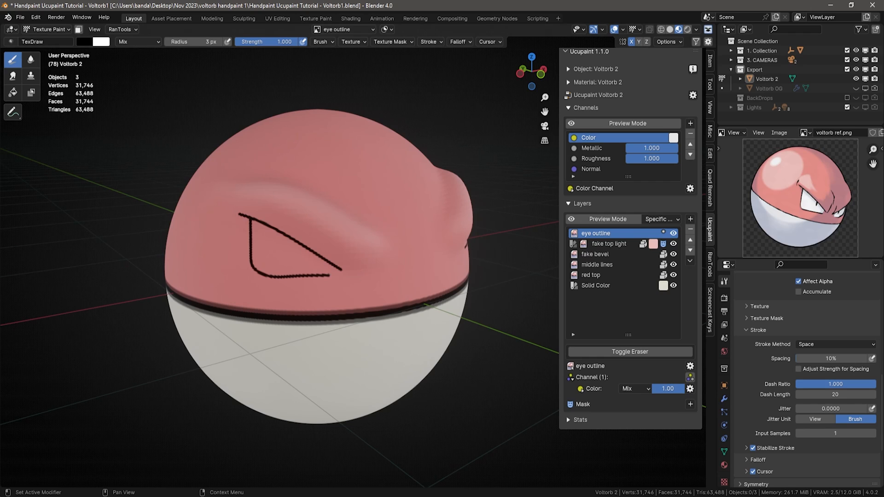
click(629, 351)
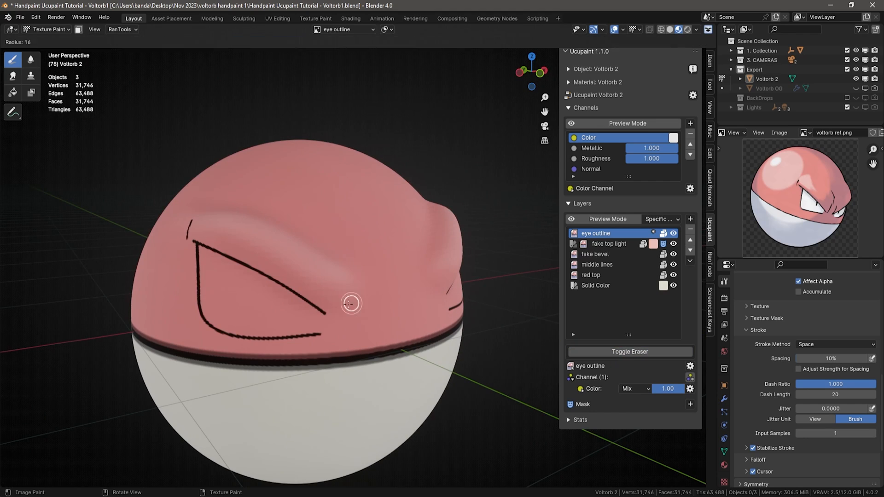
click(690, 219)
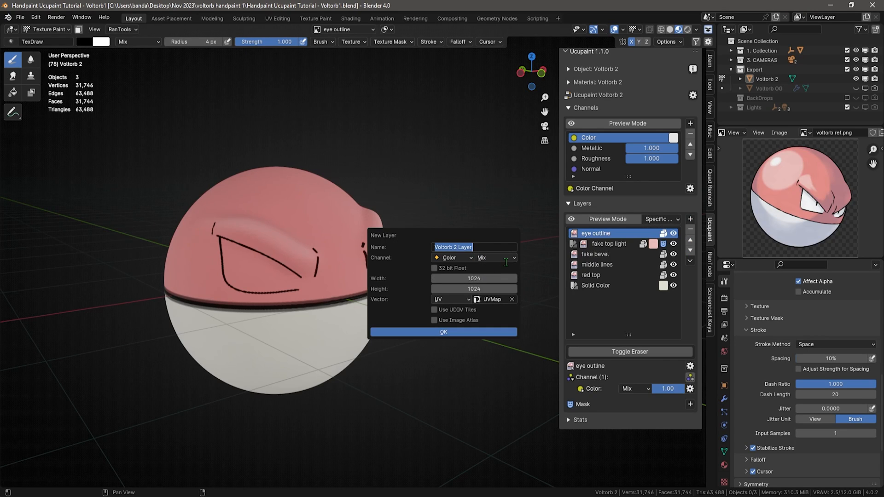
Create an 'eye fill' paint layer and make it active.
text(eye fill)
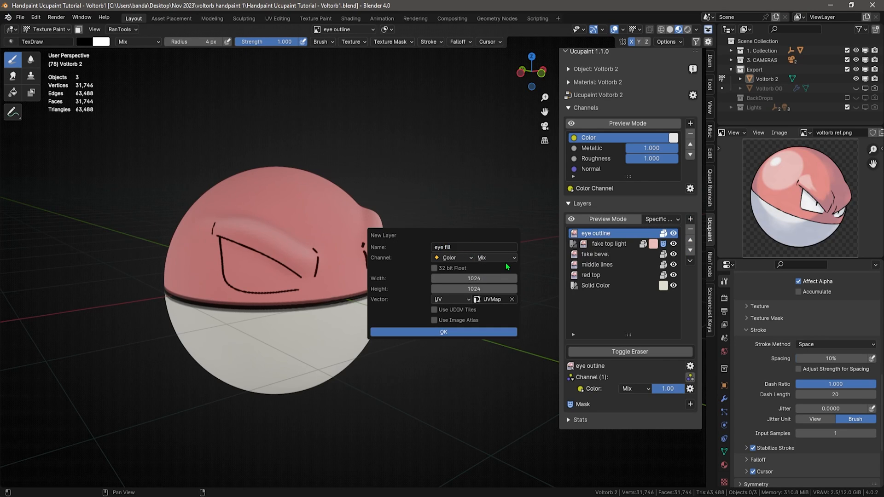
click(443, 331)
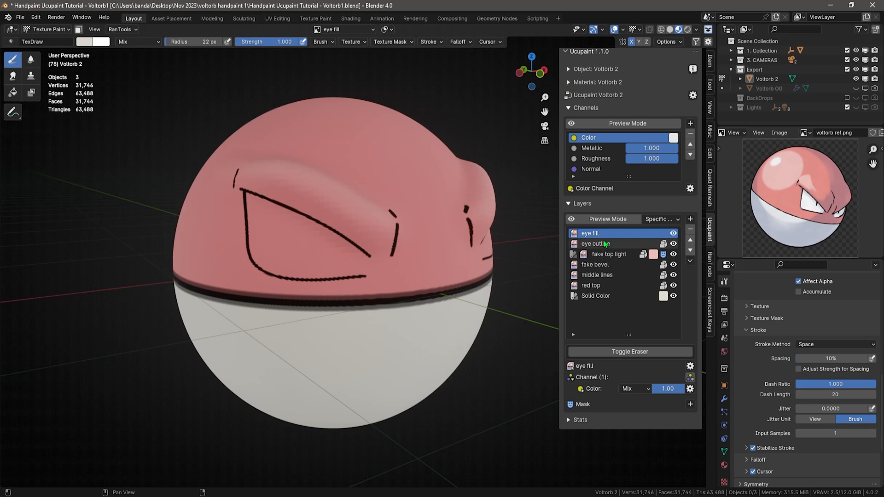
click(594, 243)
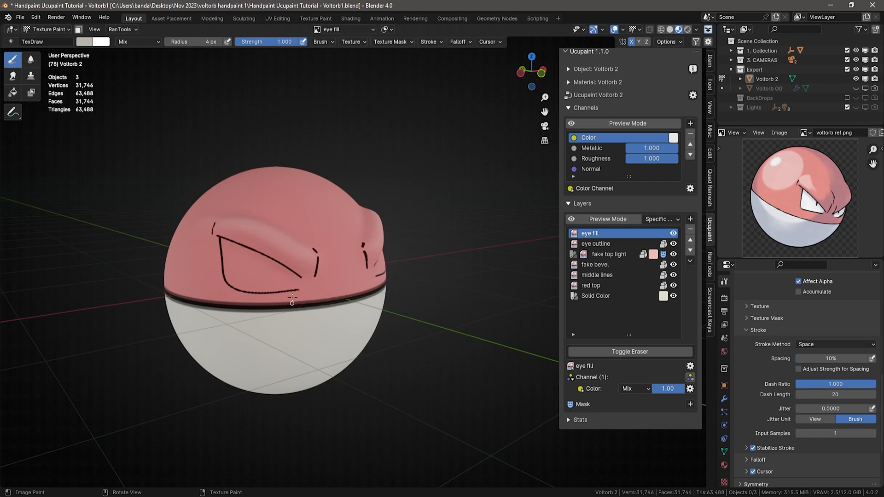
Pick a light grey colour for the eyes and reorder so the outline layer sits on top.
click(93, 42)
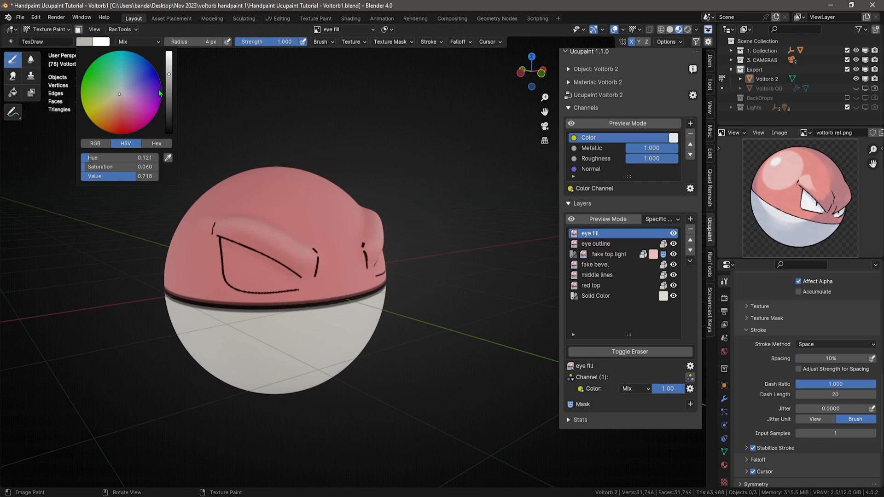
click(596, 243)
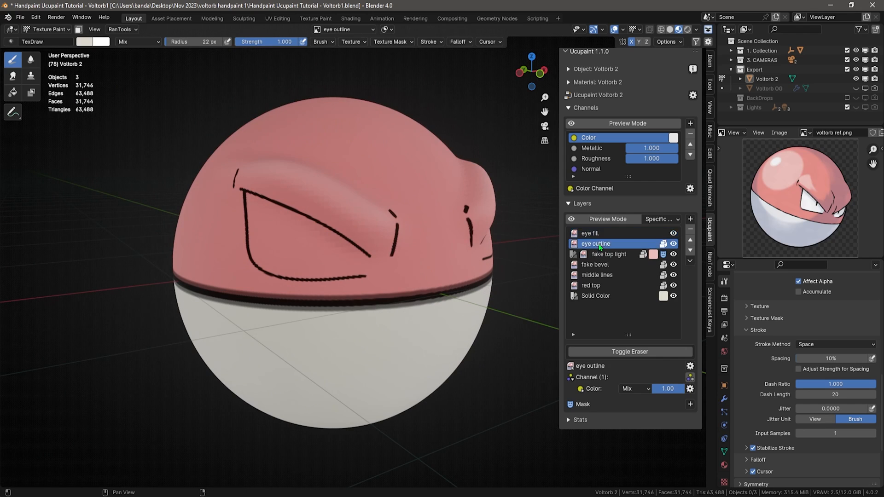
click(589, 243)
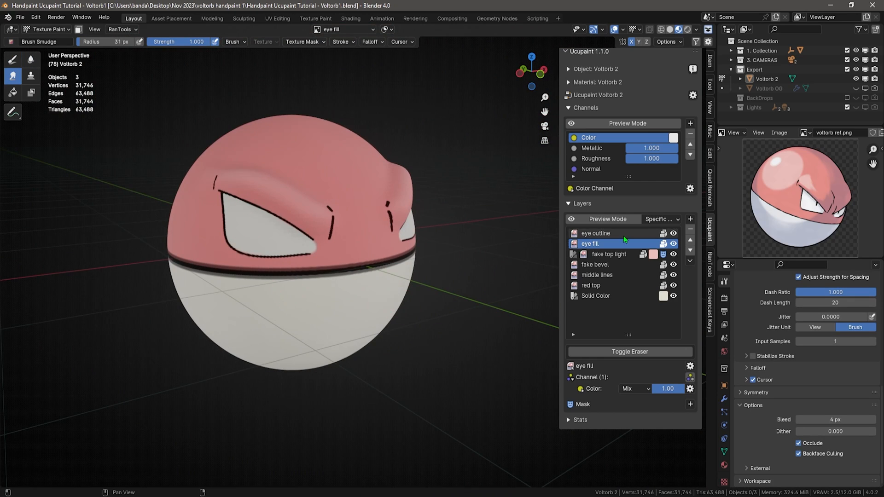
click(595, 233)
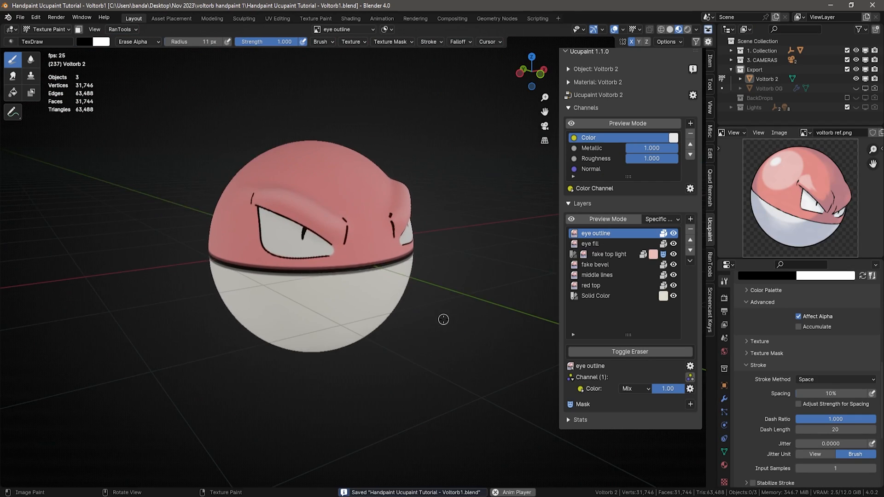
Rotate the cylinder light-direction arrow in Object Mode, then add a 'soft highlight' layer.
key(Tab)
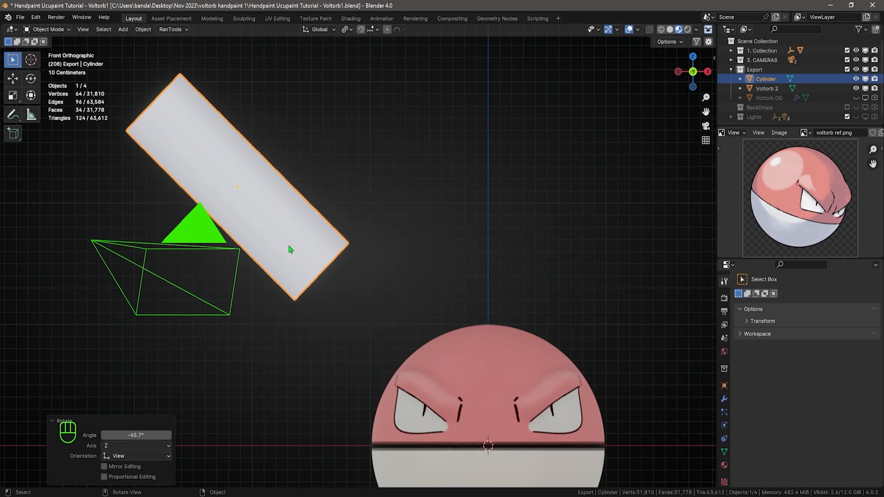
key(Tab)
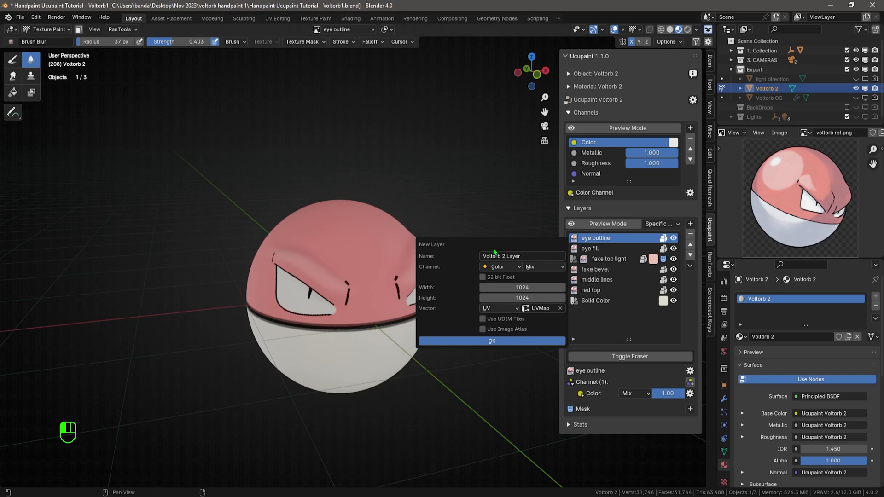
text(soft highlight)
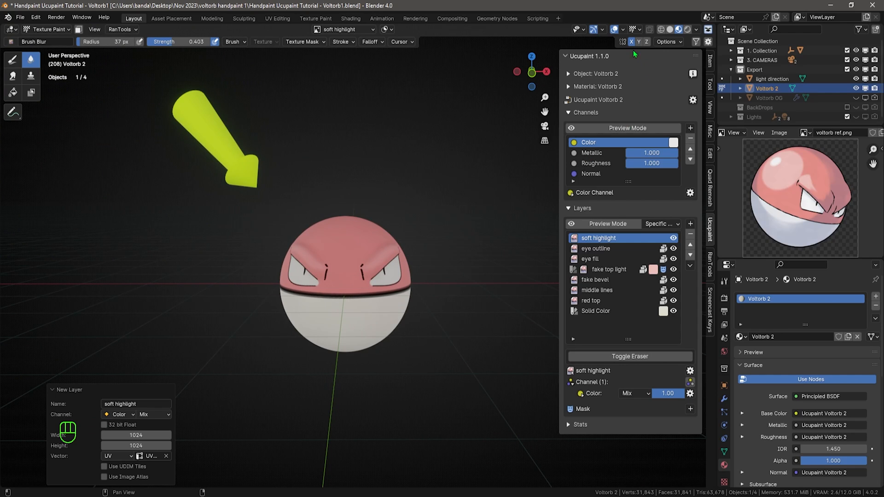
mouse_move(632, 51)
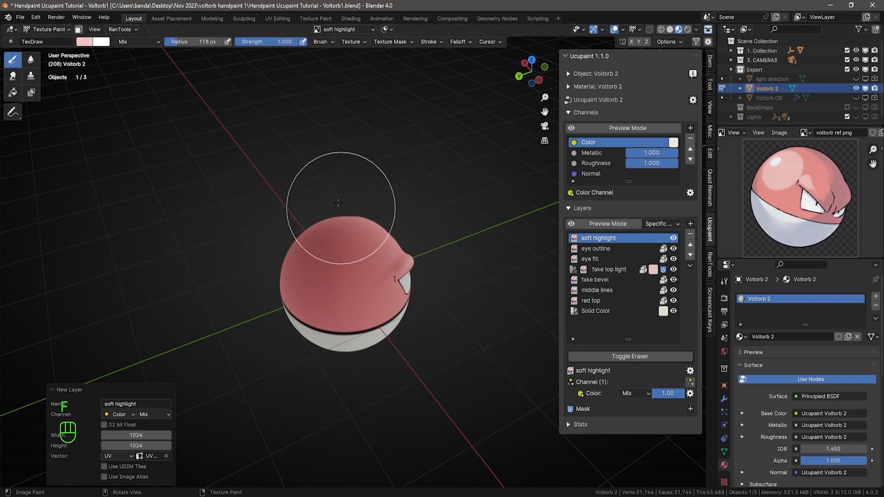
Paint a soft pale glow on the red top with Smooth brush falloff and smudge its edges.
click(457, 42)
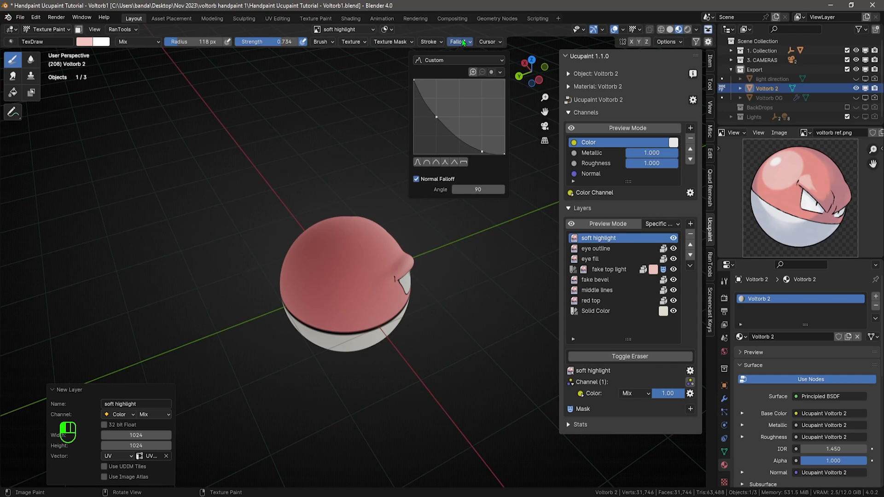
click(437, 162)
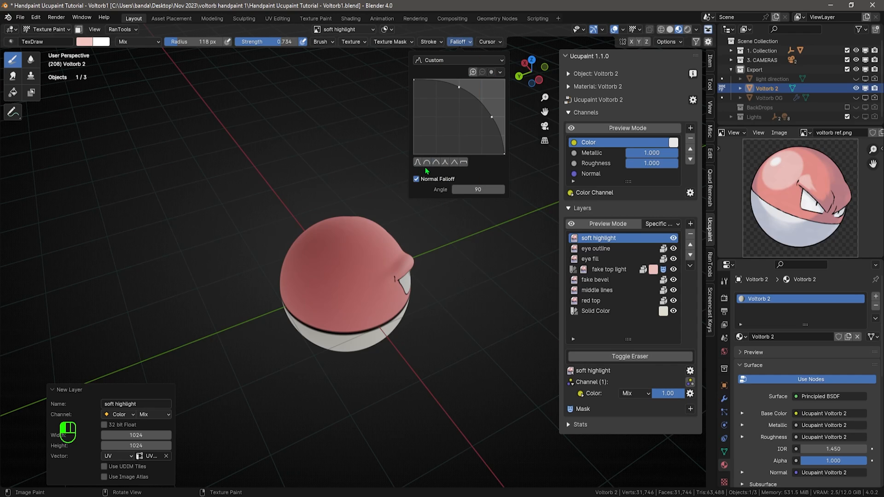
mouse_move(448, 162)
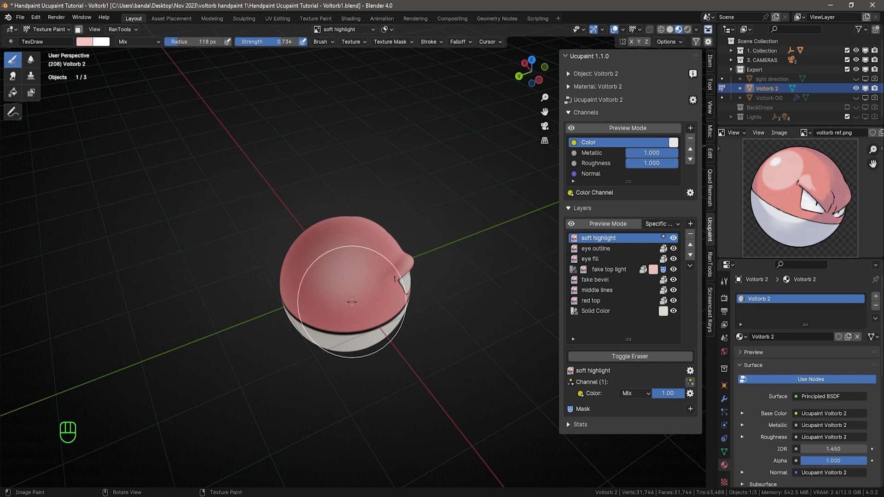
key(f)
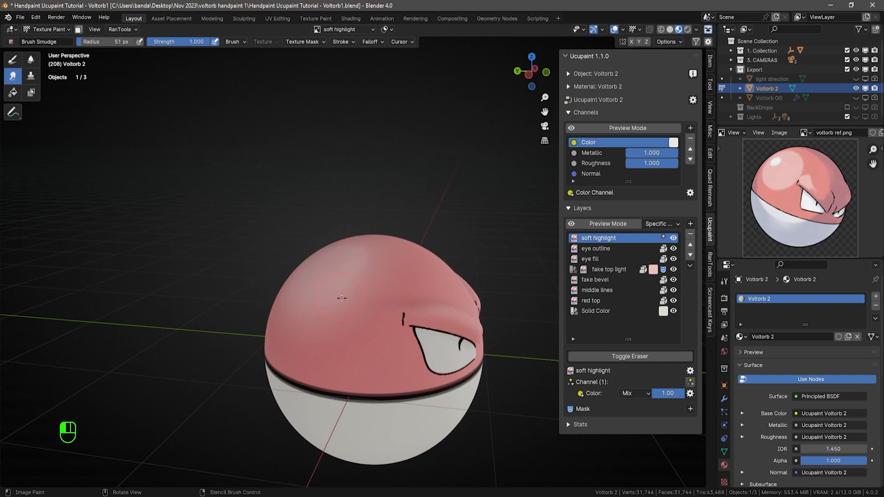
drag(341, 298, 399, 247)
text(specular highlight)
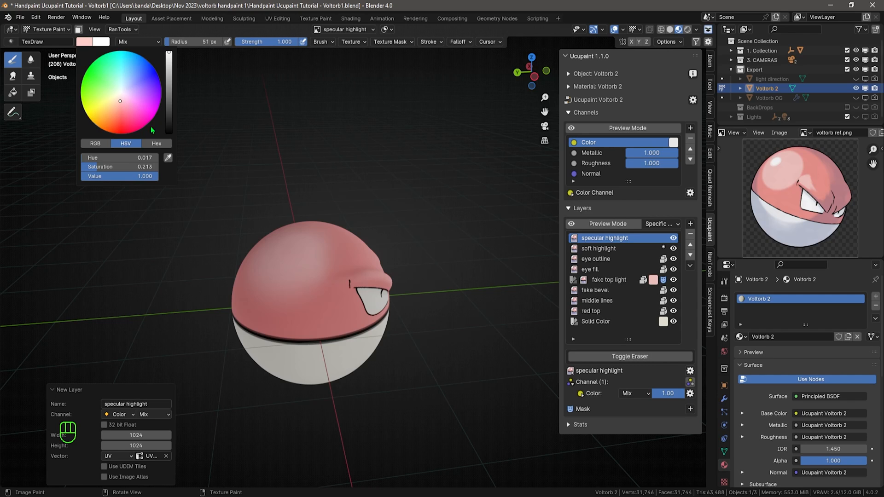
Paint a small pale pink specular spot on the red top and lower the layer opacity to about 0.64.
click(120, 92)
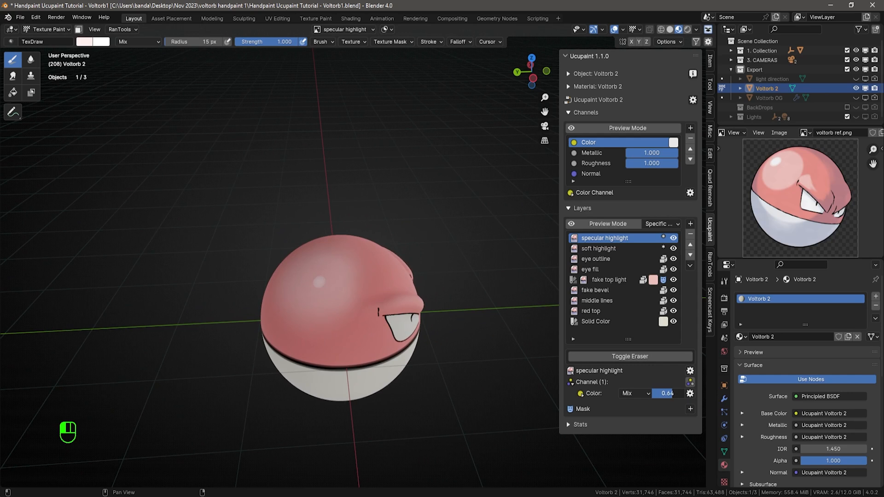
click(599, 248)
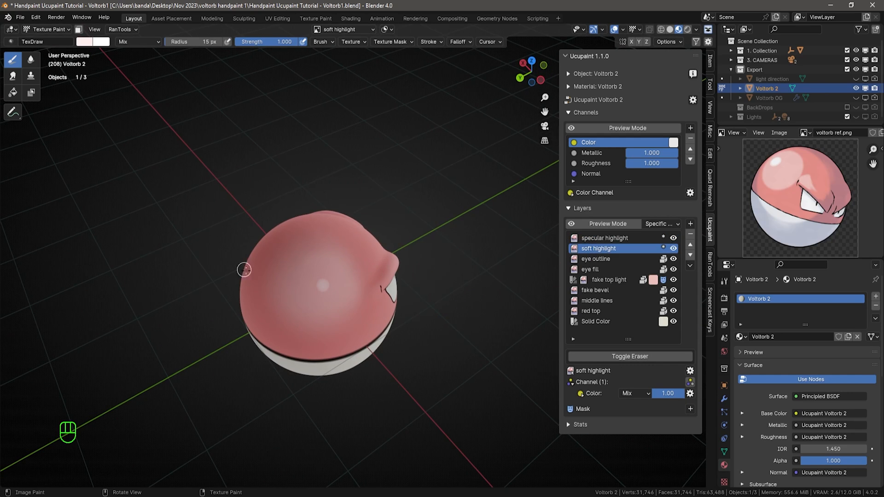
key(f)
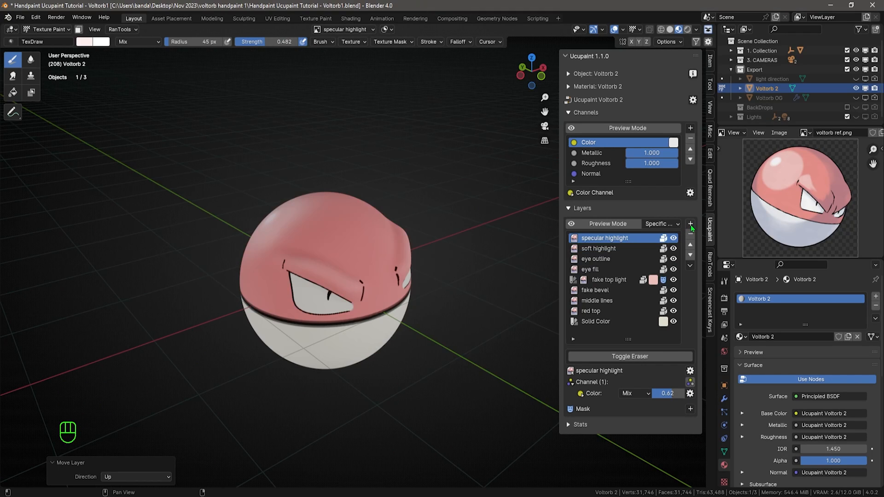
Add an 'EYE SHADOW' image layer set to Multiply at 0.35 strength.
click(690, 224)
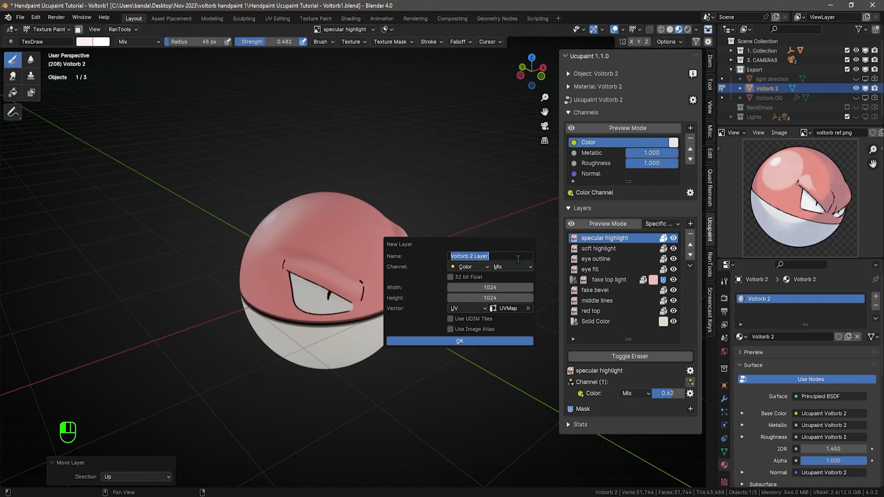
text(EYE SHADOW)
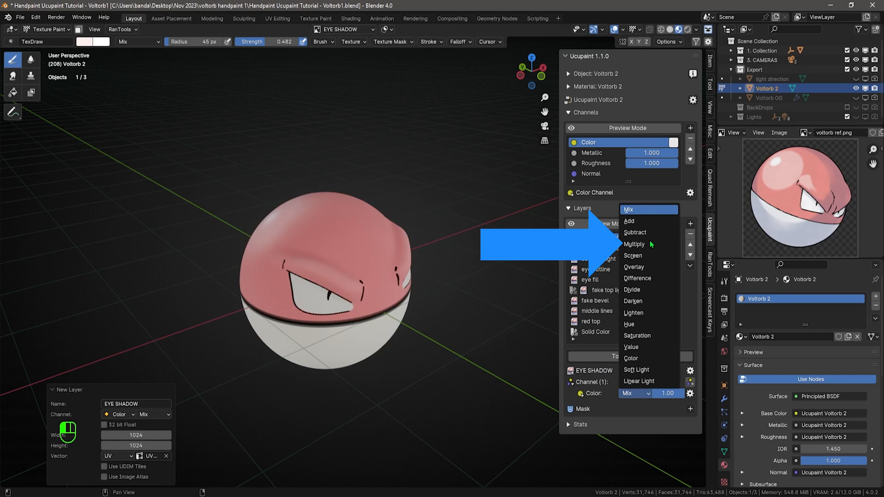
click(633, 244)
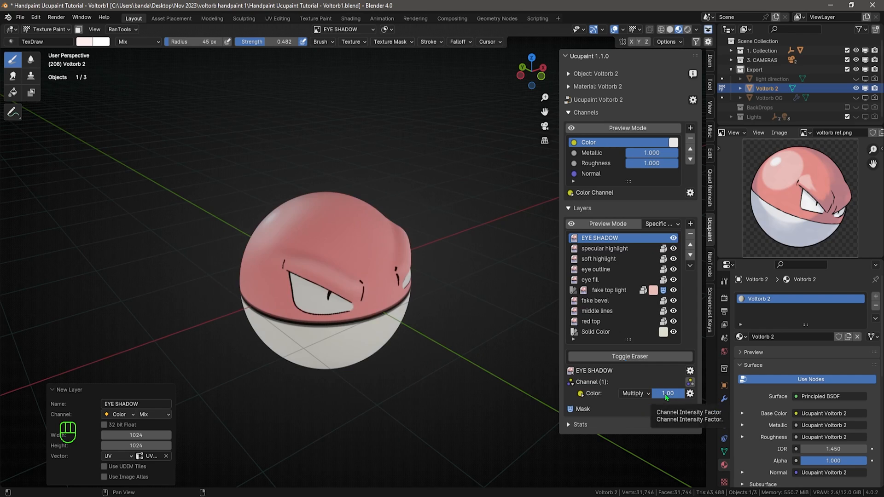
drag(676, 393, 667, 393)
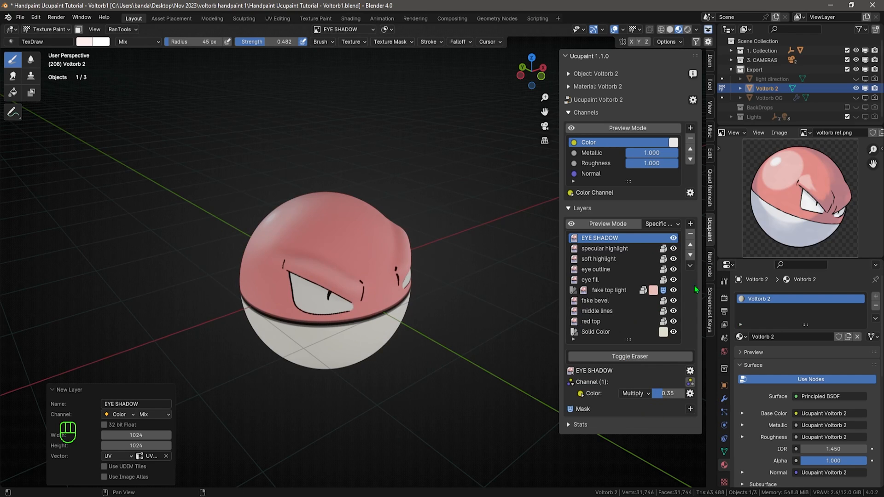
Duplicate the EYE SHADOW layer for the eyebrow shadow.
click(689, 265)
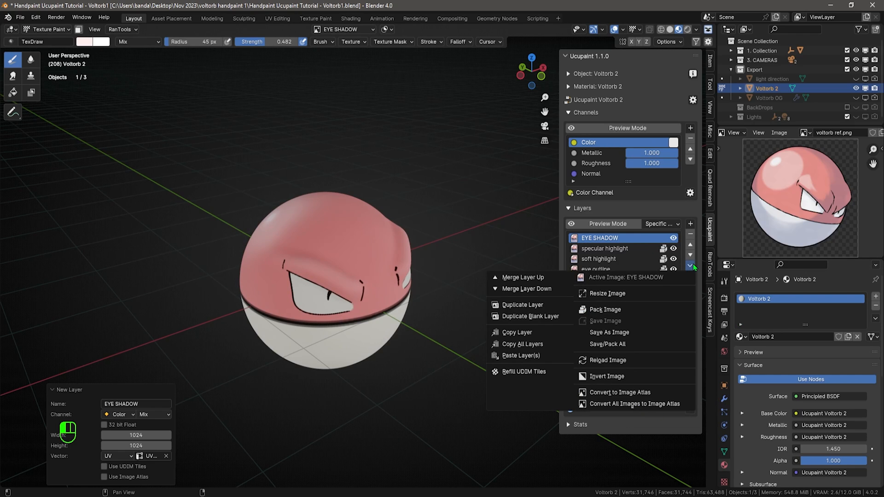
mouse_move(522, 305)
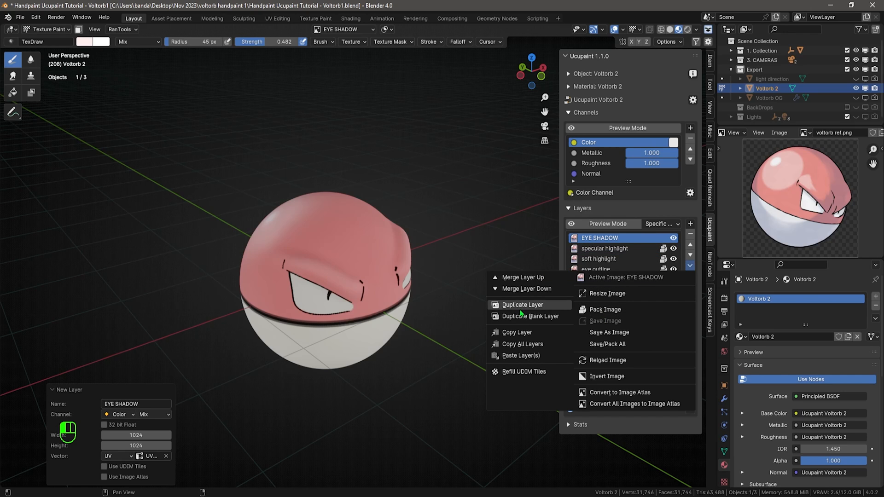
click(521, 305)
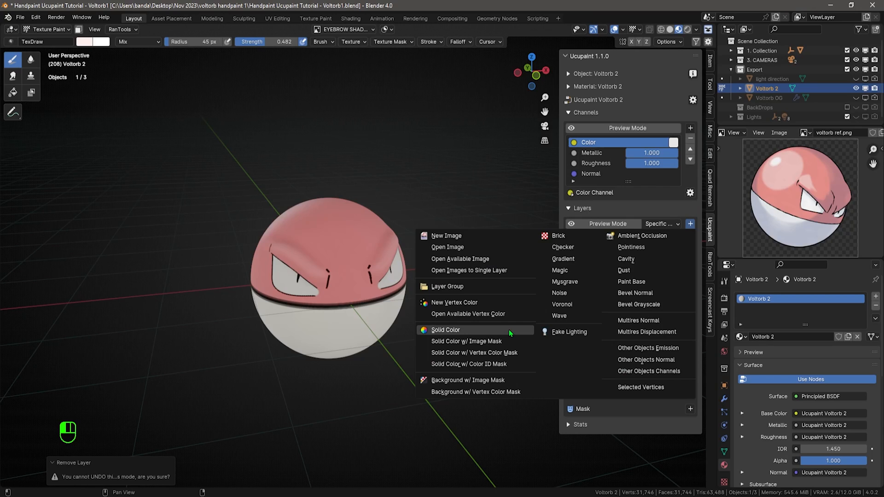
Add a solid colour 'shadow gradient' layer masked by a gradient in Object coordinates.
click(446, 330)
text(shadow)
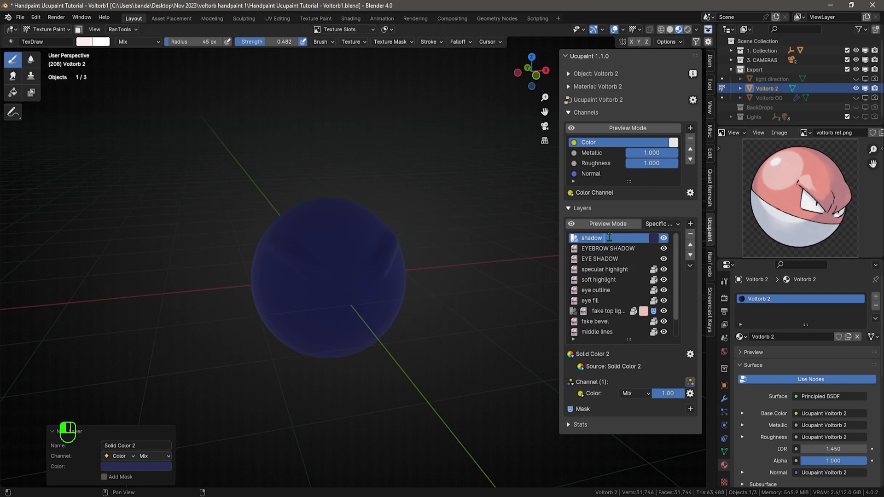
text(gradient)
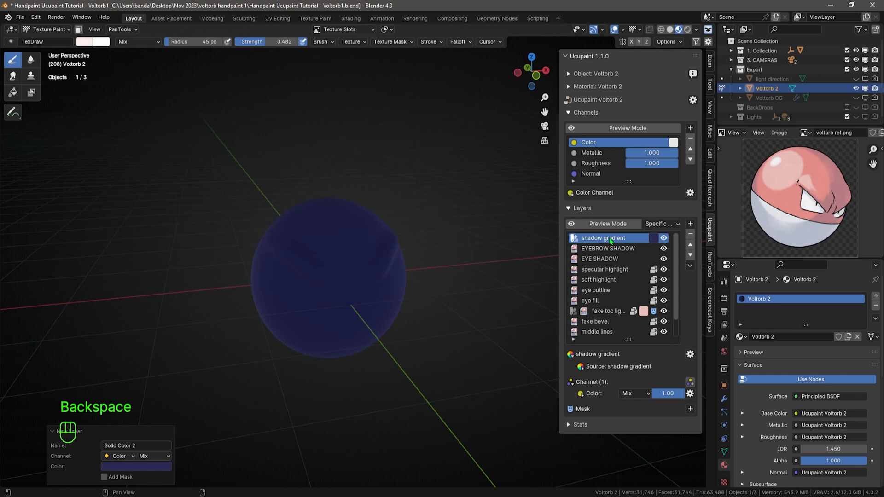
click(689, 409)
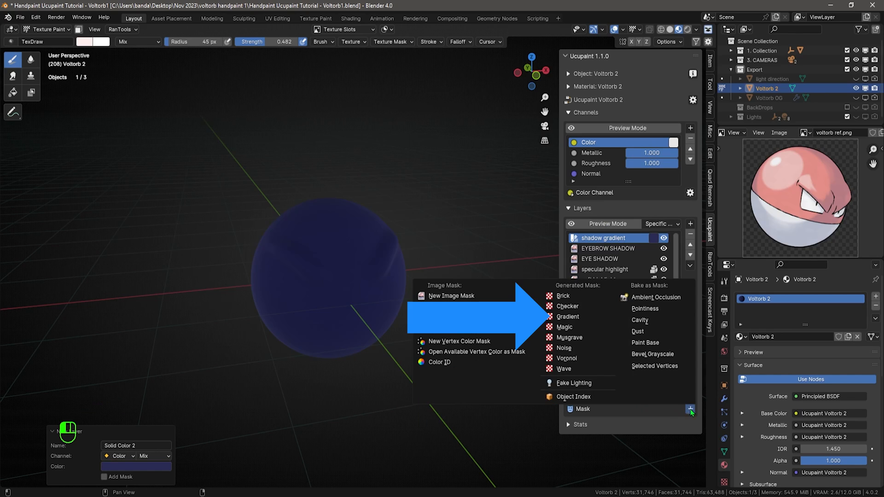
click(569, 315)
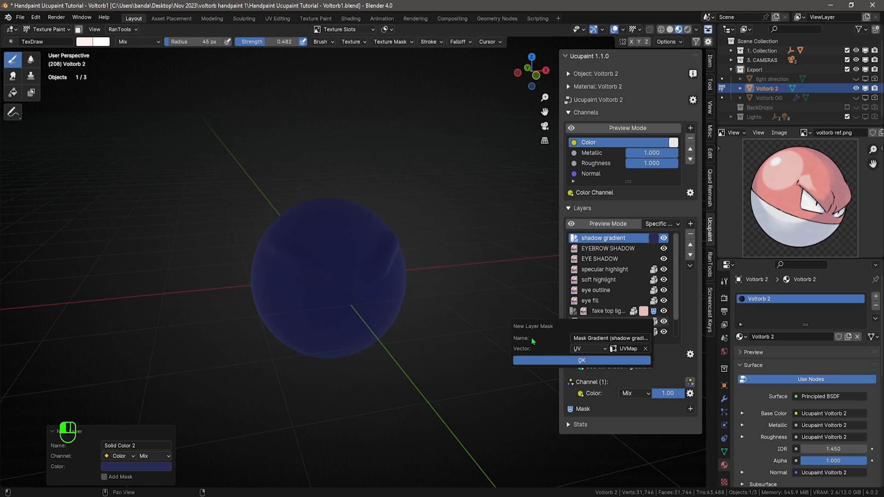
click(589, 348)
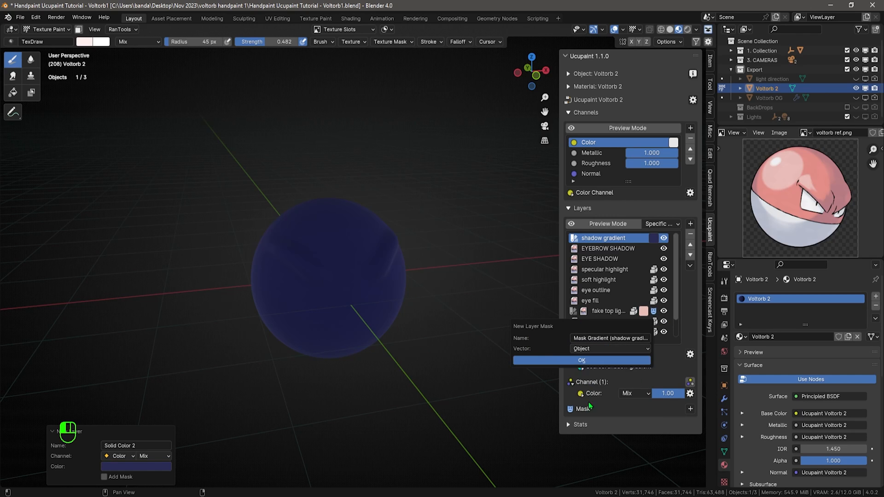
click(581, 360)
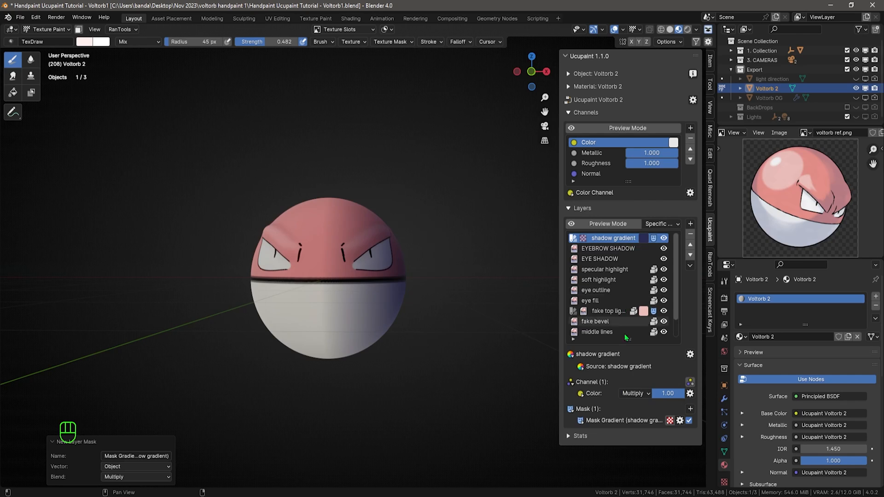
Set the shadow layer to Multiply at about 0.85 and tilt the gradient mask around -24.3°.
drag(668, 393, 668, 393)
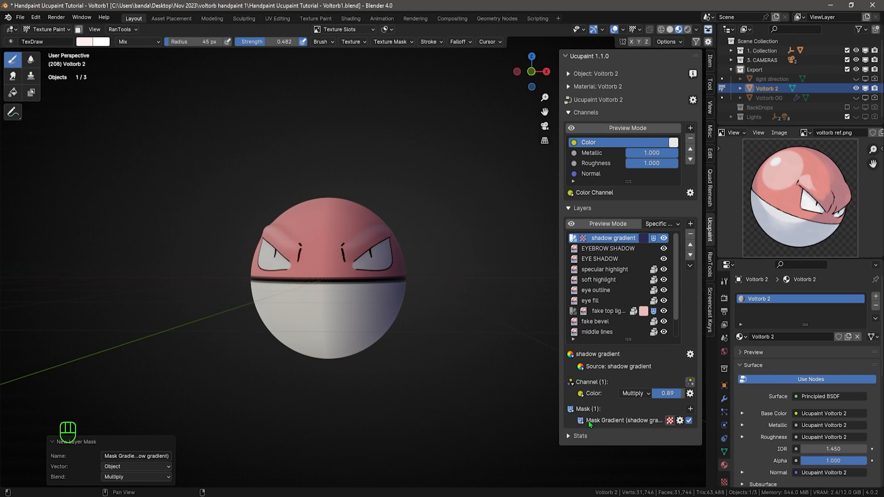
click(573, 421)
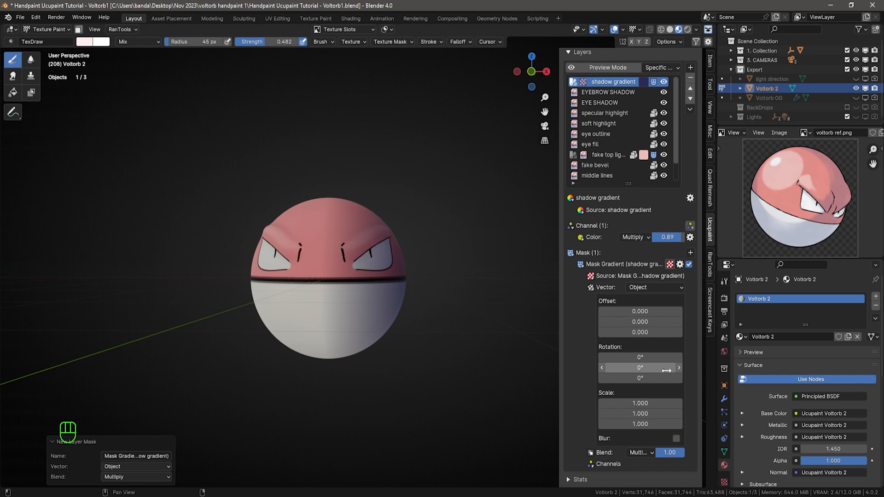
key(KP_1)
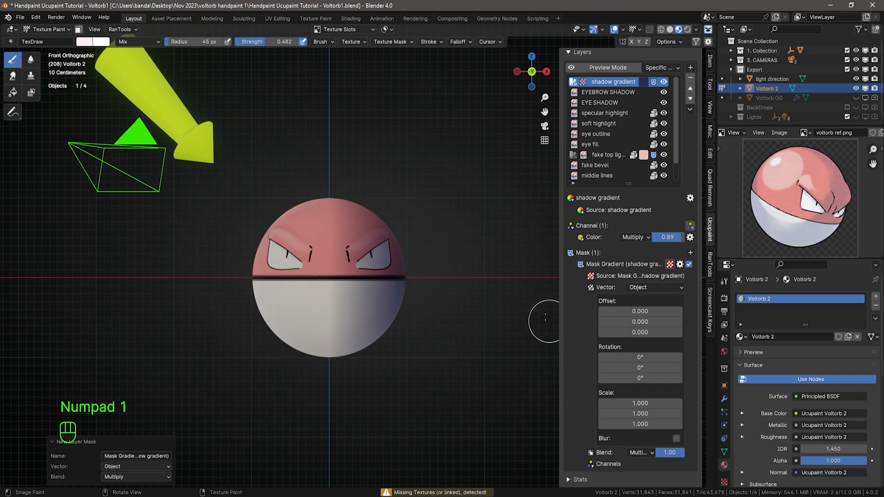
drag(640, 368, 575, 367)
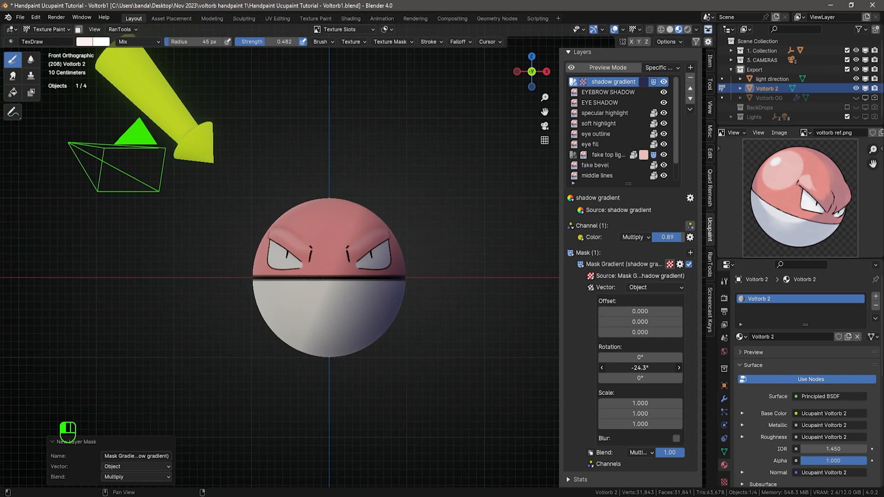
drag(640, 368, 631, 368)
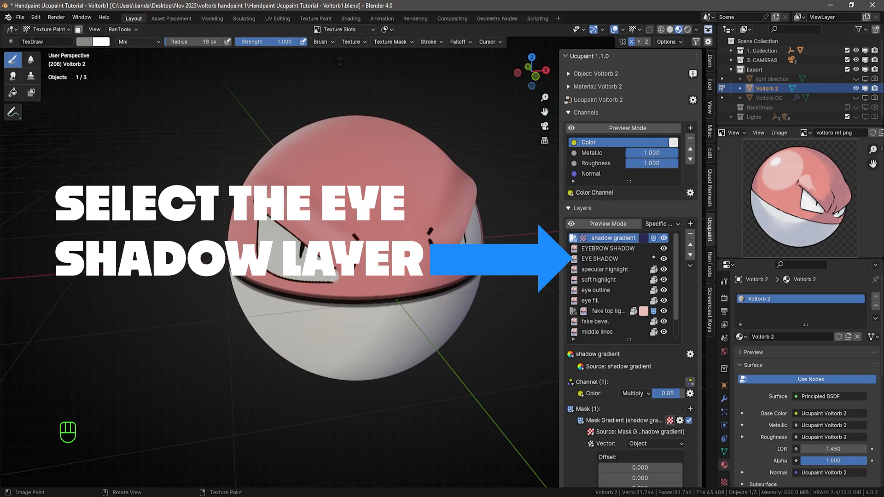
Paint soft shadows around the eyes and under the eyebrows on the EYE and EYEBROW SHADOW layers.
click(601, 258)
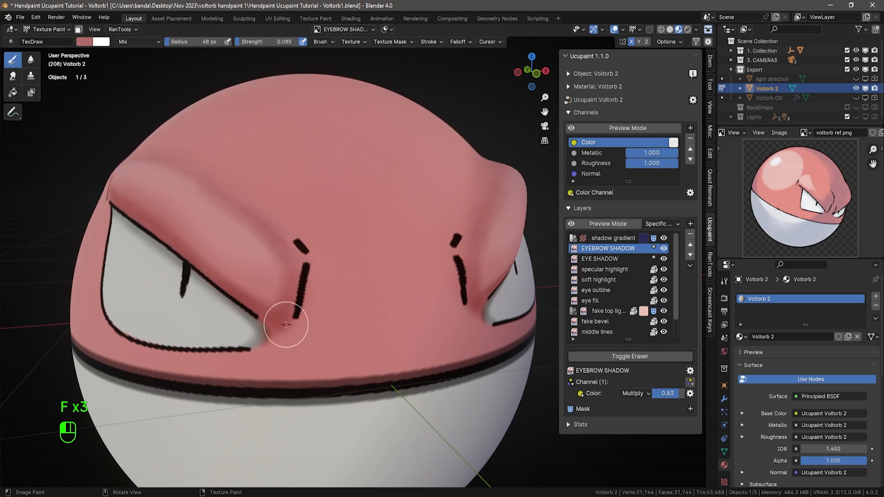
key(ctrl+s)
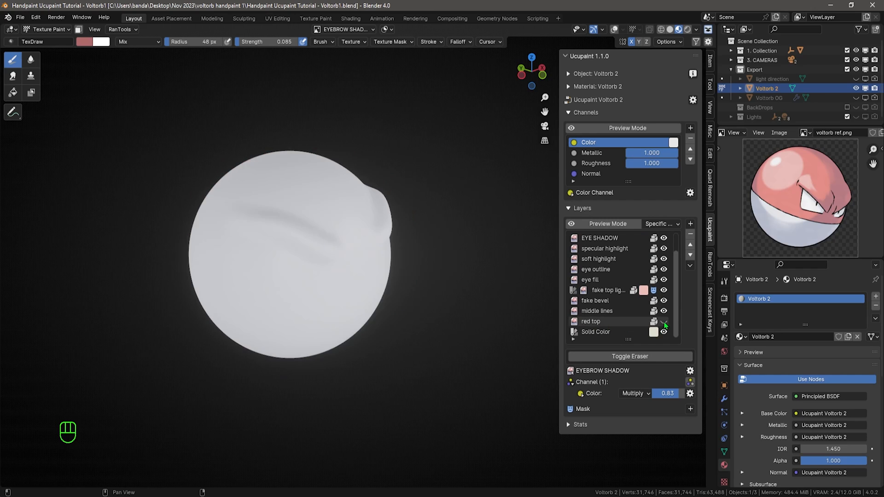
Re-show the red top layer and give it a Hue Saturation modifier for a deeper red.
click(664, 322)
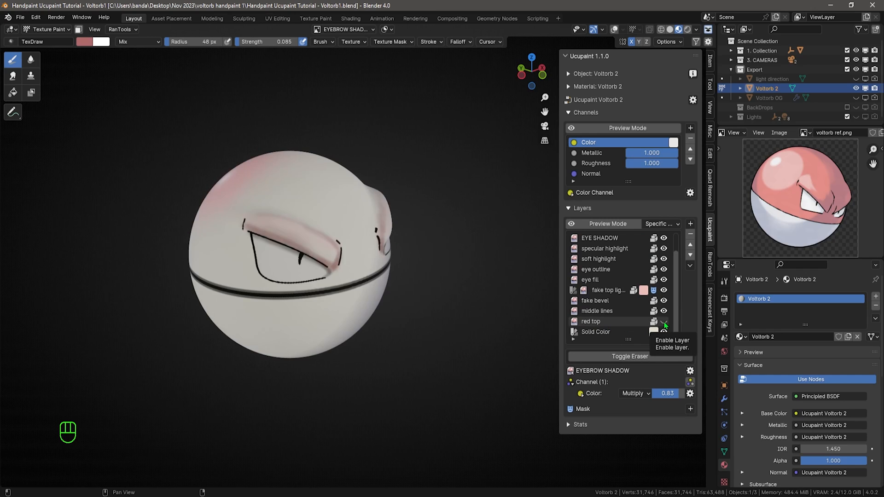
click(664, 322)
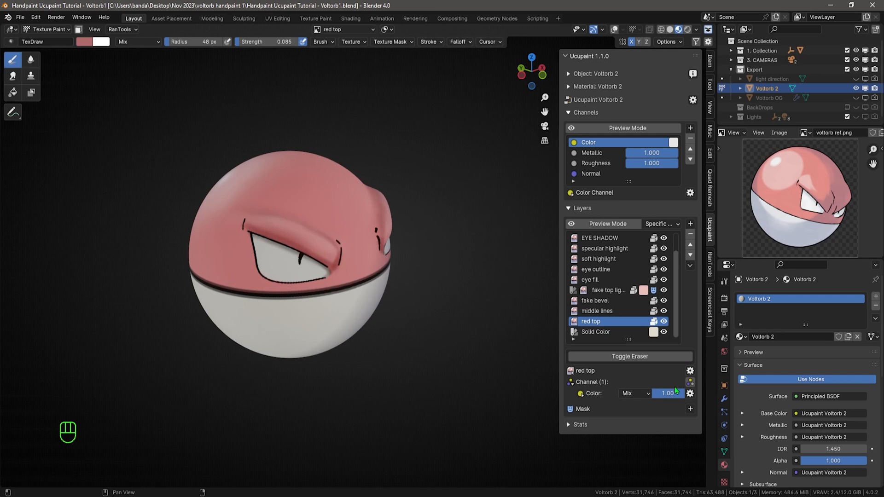
click(690, 393)
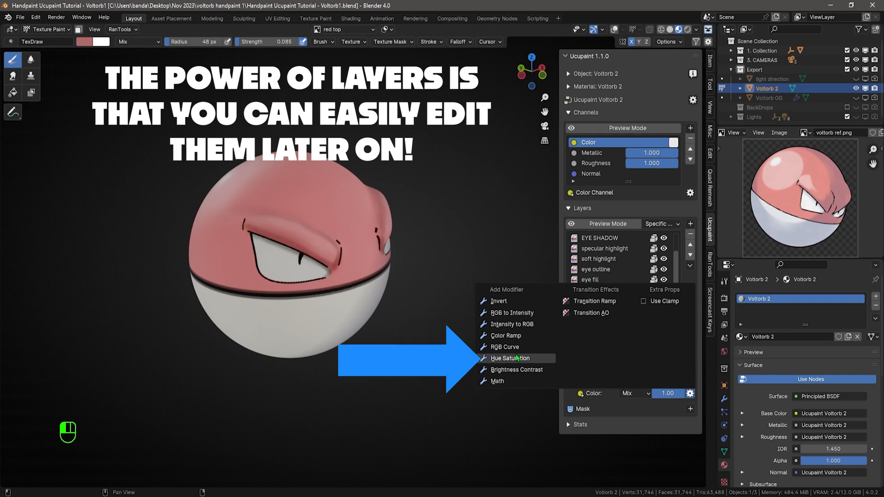
click(509, 358)
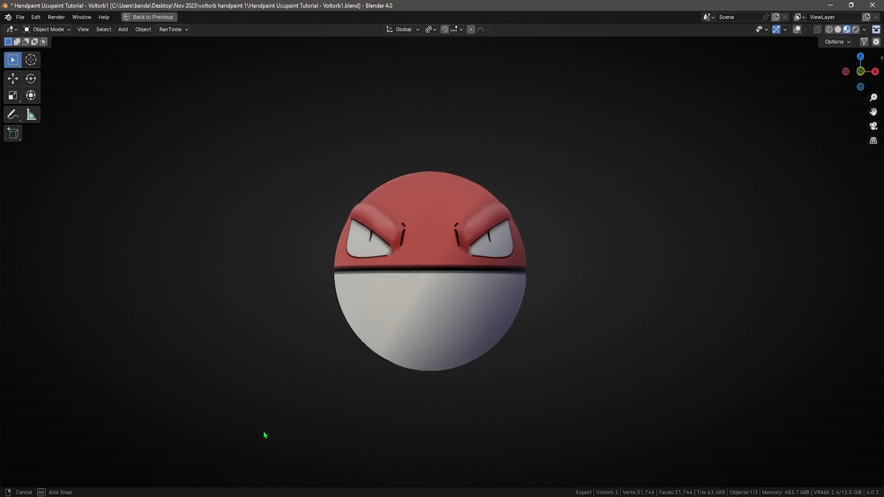
Orbit the finished Voltorb in Object Mode to view its saturated red top from the side.
drag(266, 435, 585, 476)
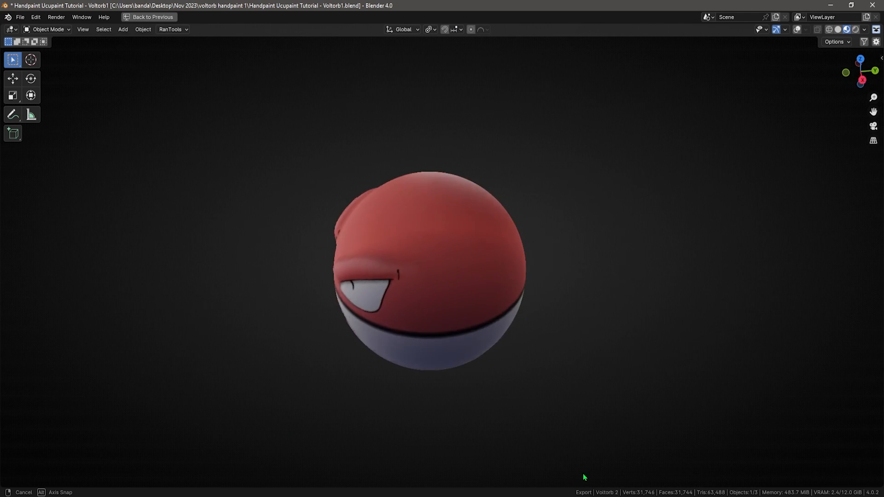